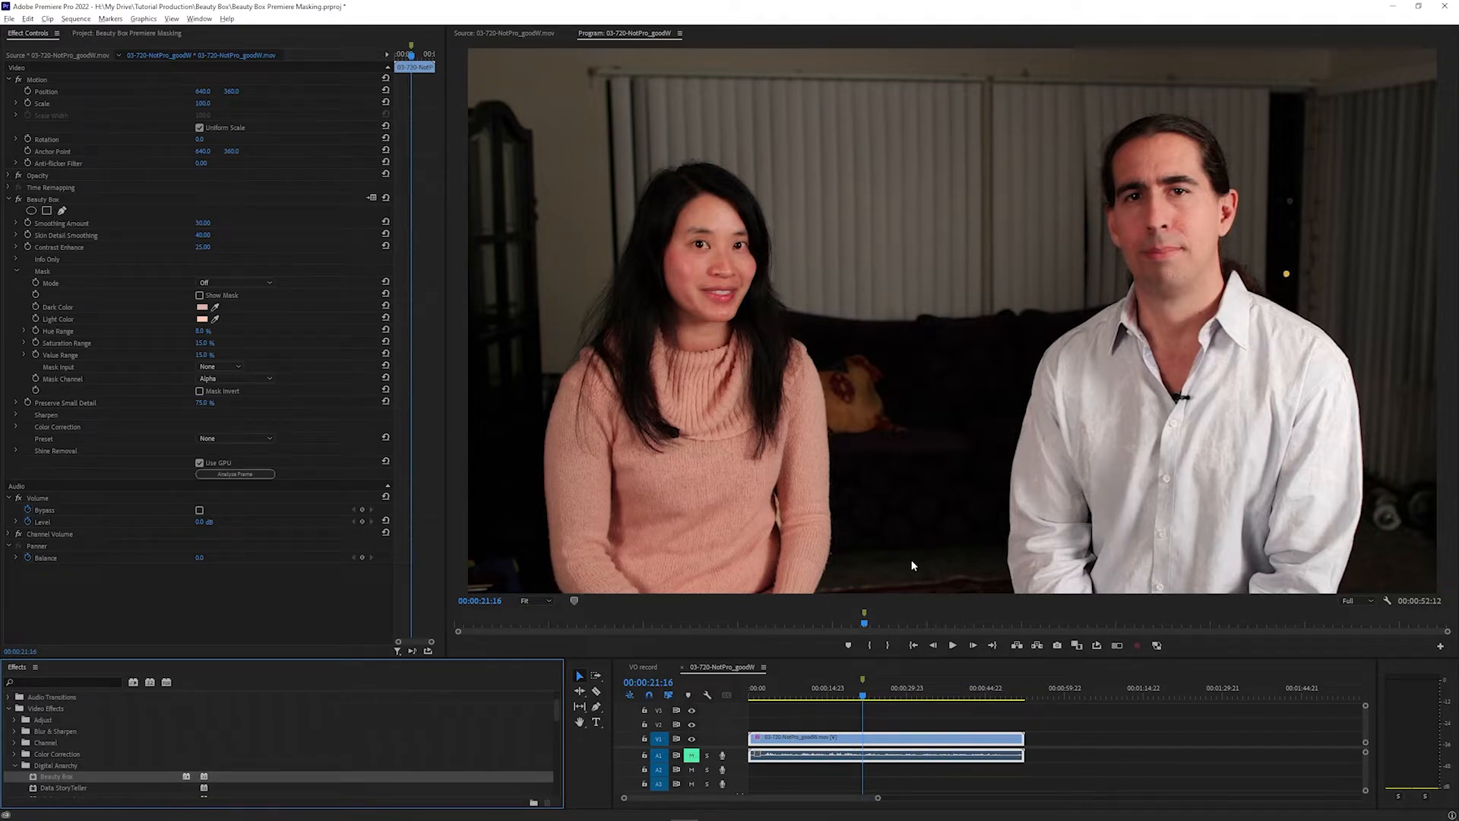
pyautogui.moveTo(612, 132)
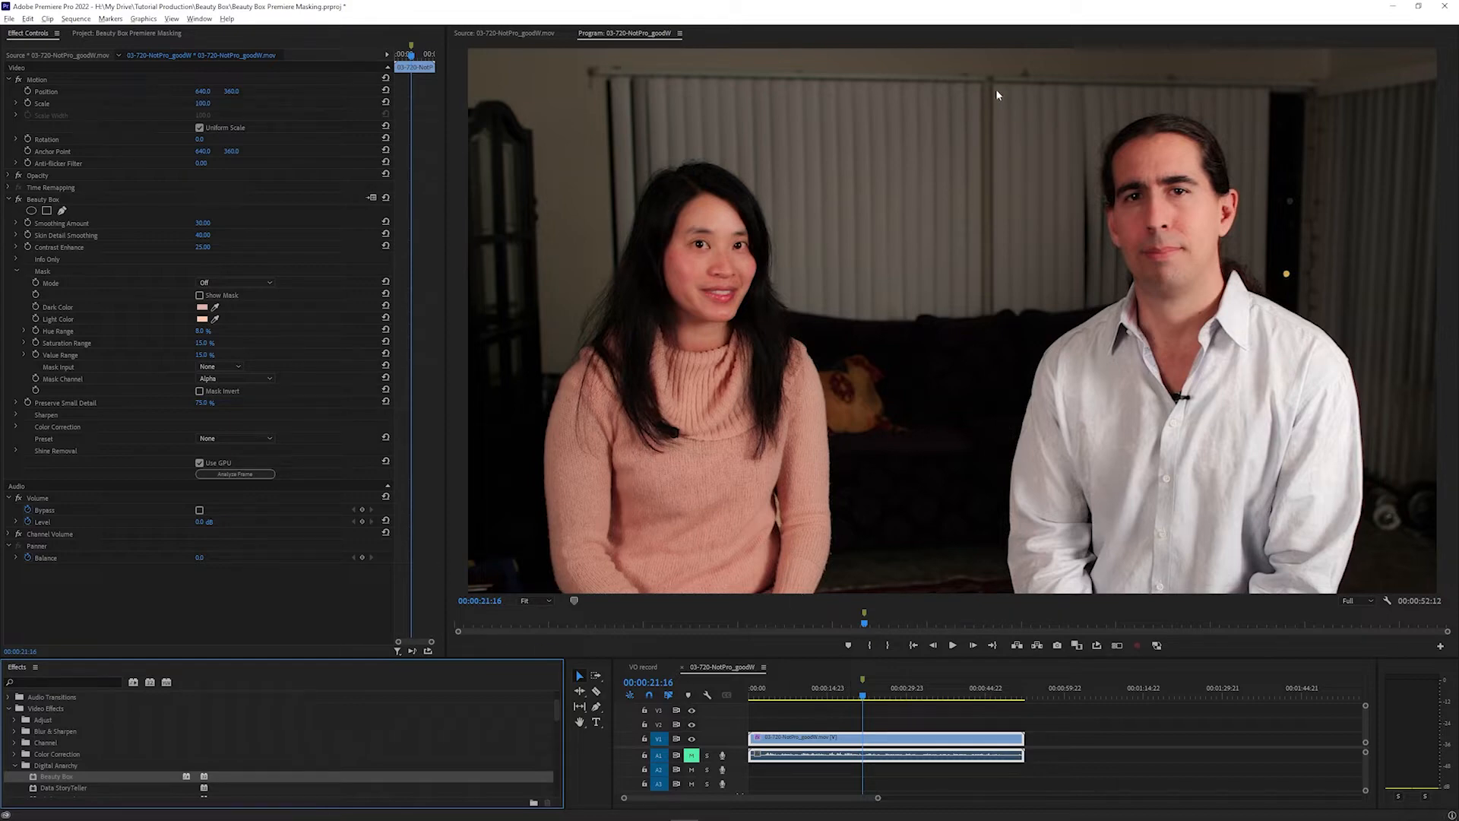
pyautogui.moveTo(650, 437)
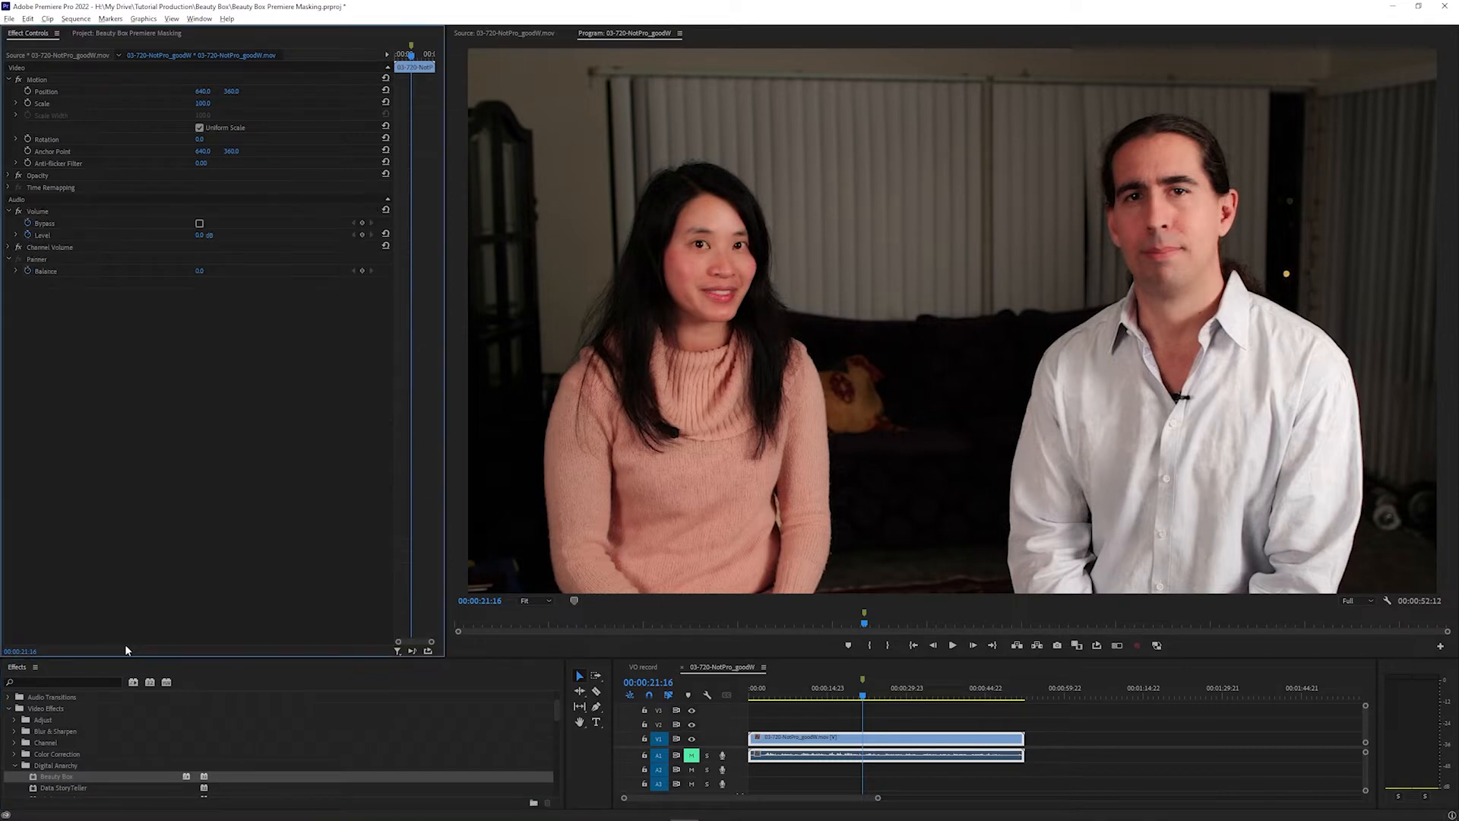
pyautogui.moveTo(354, 289)
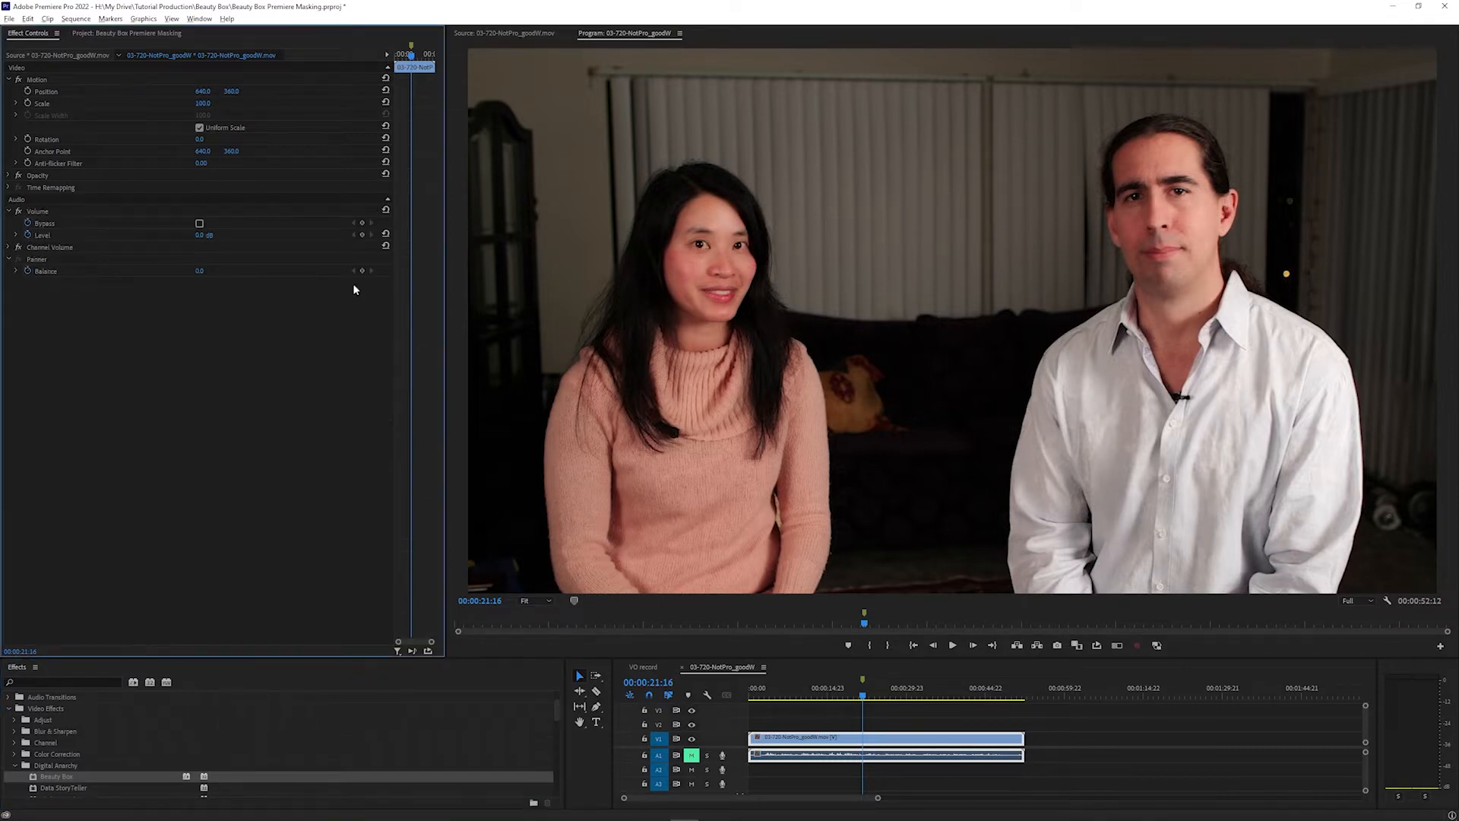
pyautogui.moveTo(784, 426)
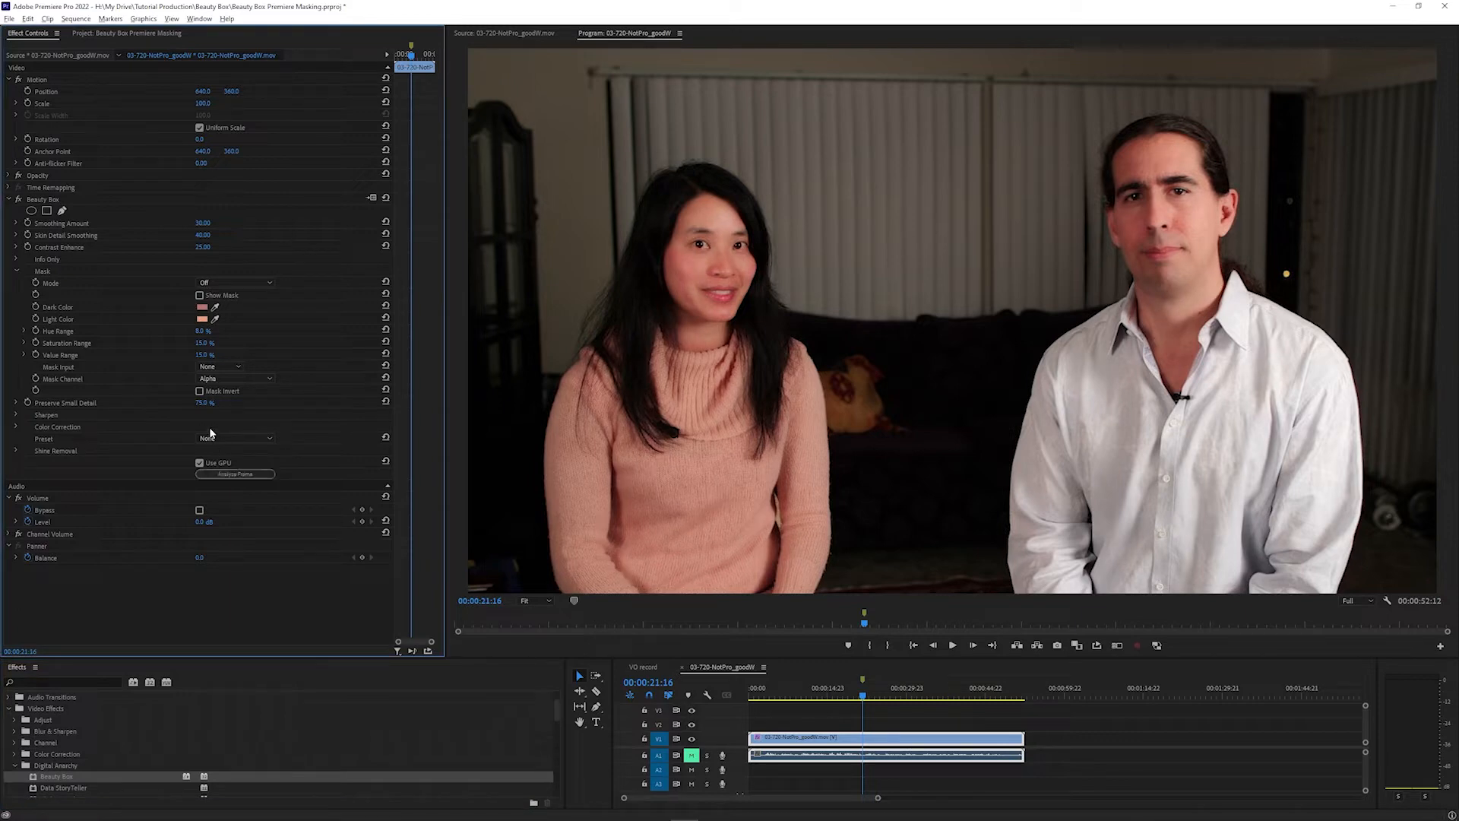
# Show the Beauty Box skin mask and narrow its Saturation Range slider to isolate skin tones.
pyautogui.click(200, 295)
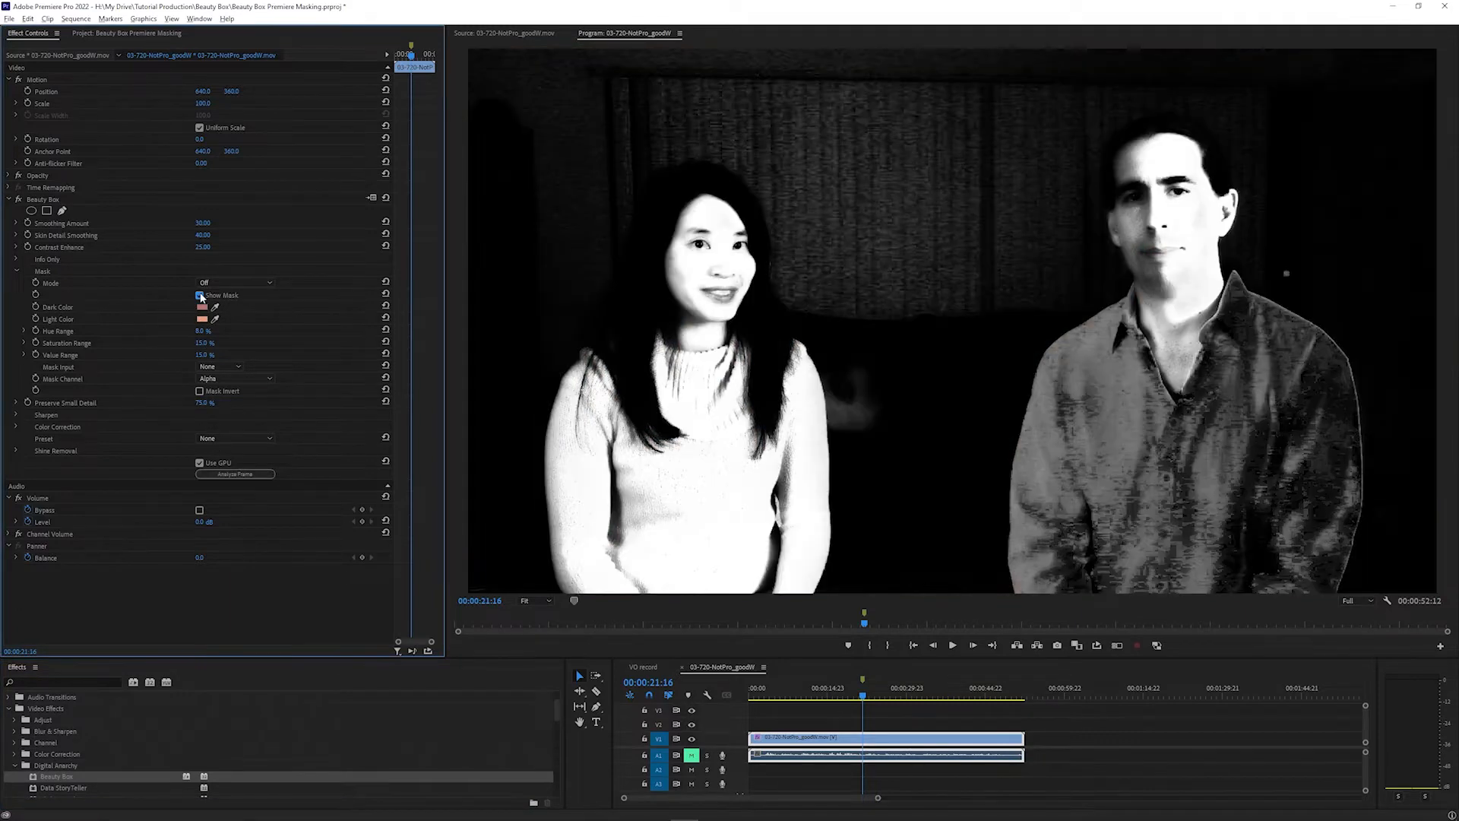
pyautogui.click(200, 295)
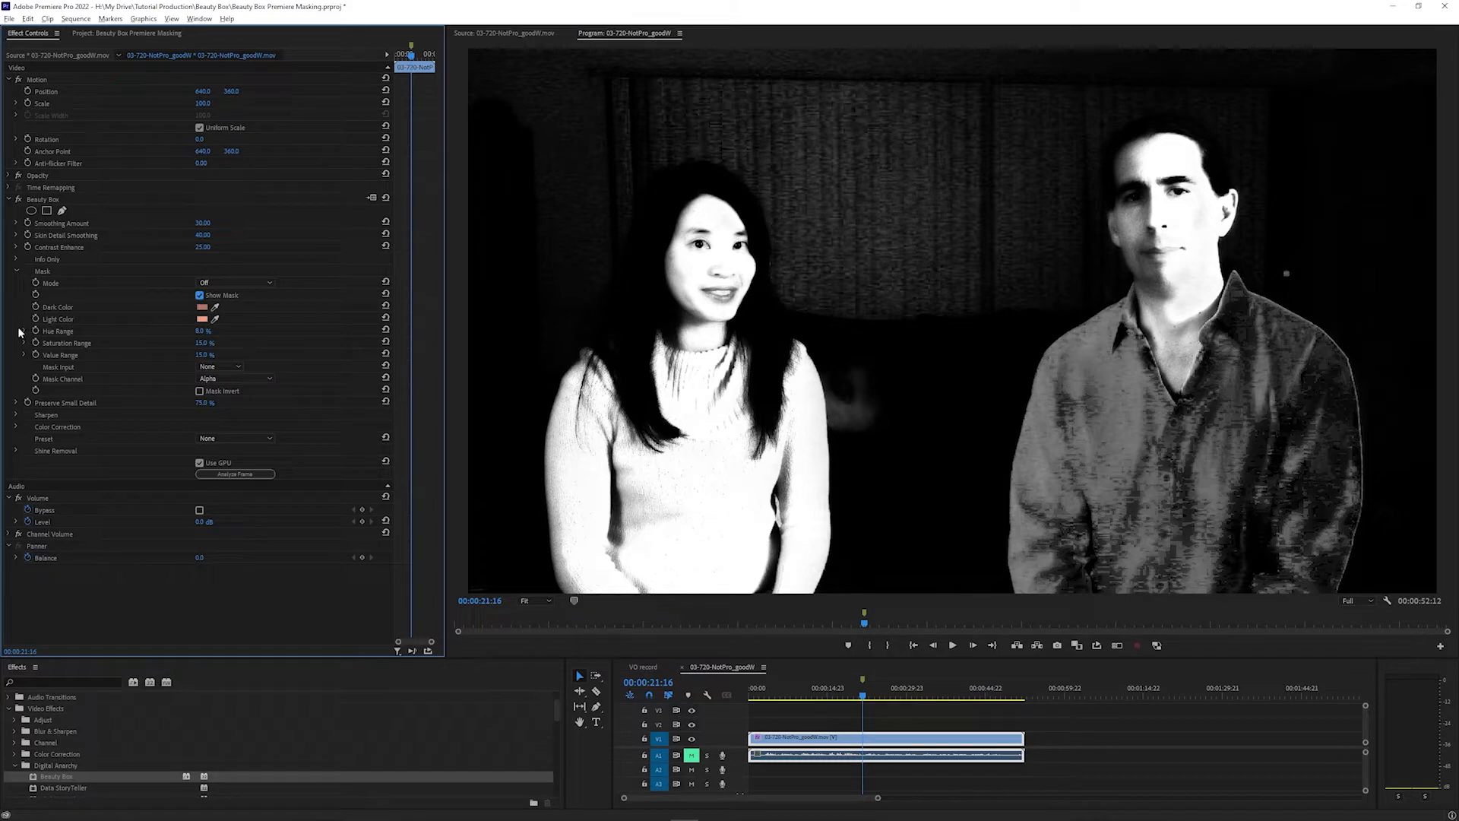
pyautogui.moveTo(1197, 227)
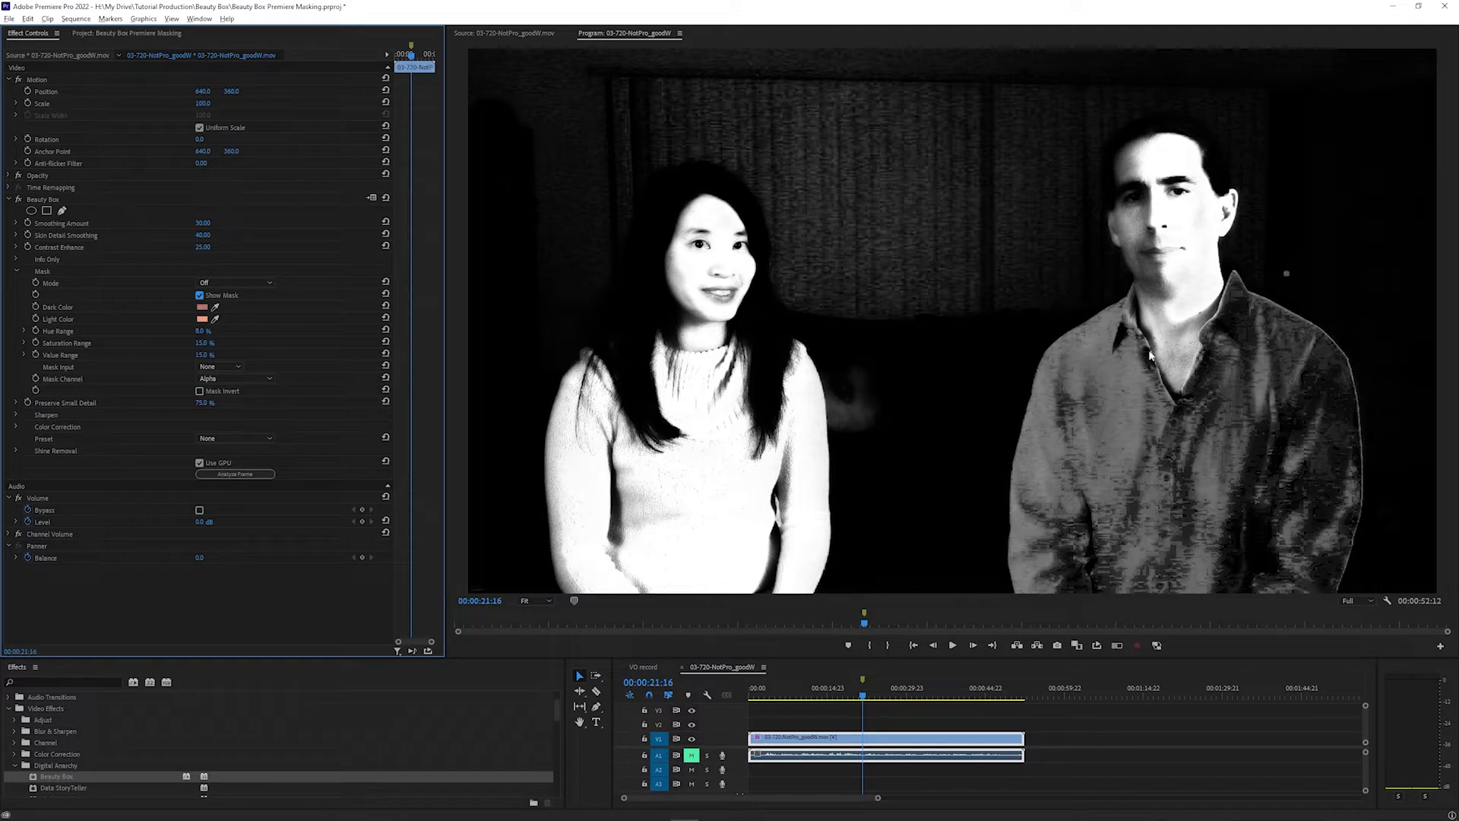
pyautogui.moveTo(65, 360)
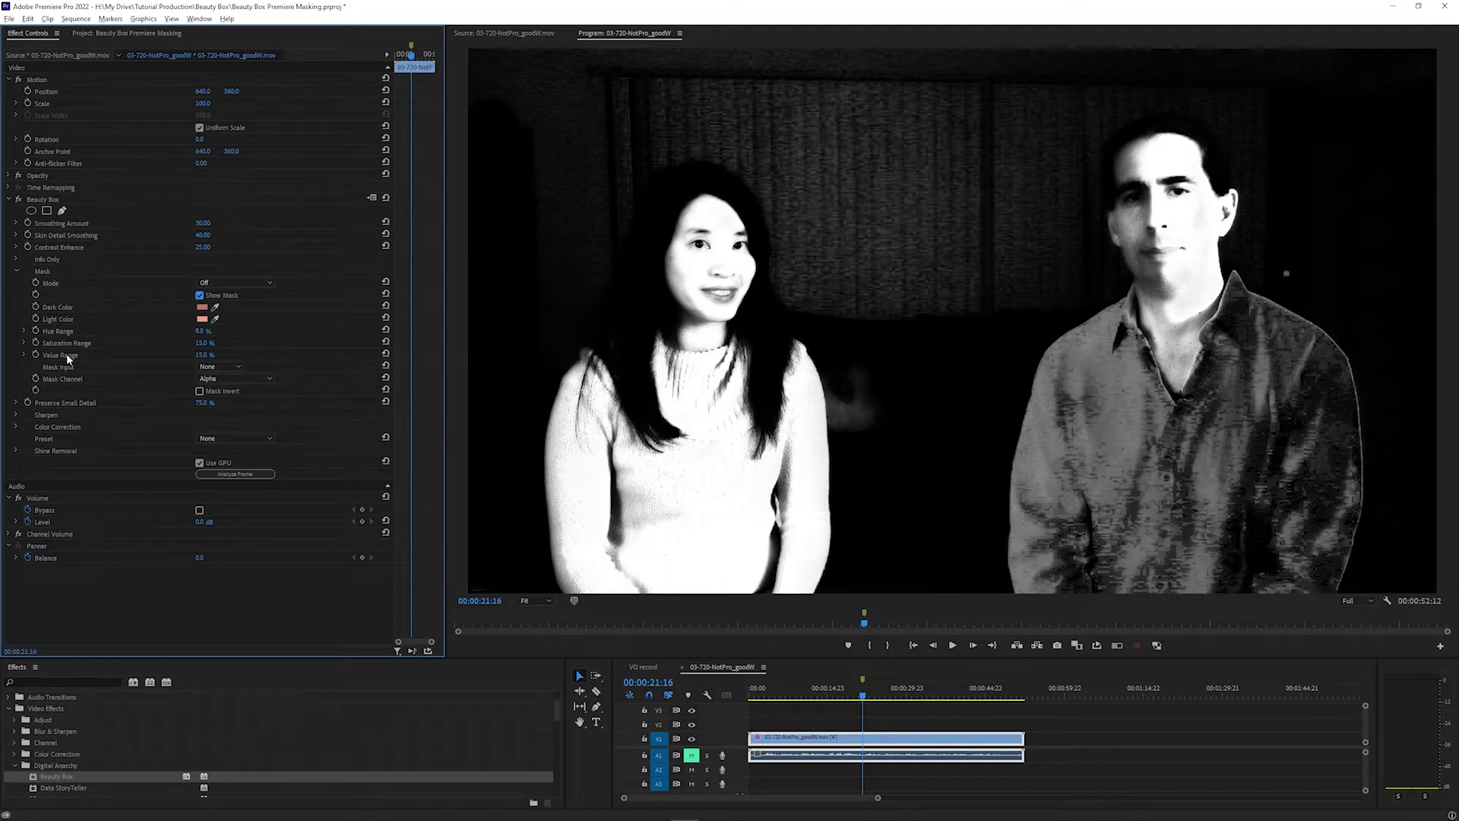
pyautogui.click(15, 330)
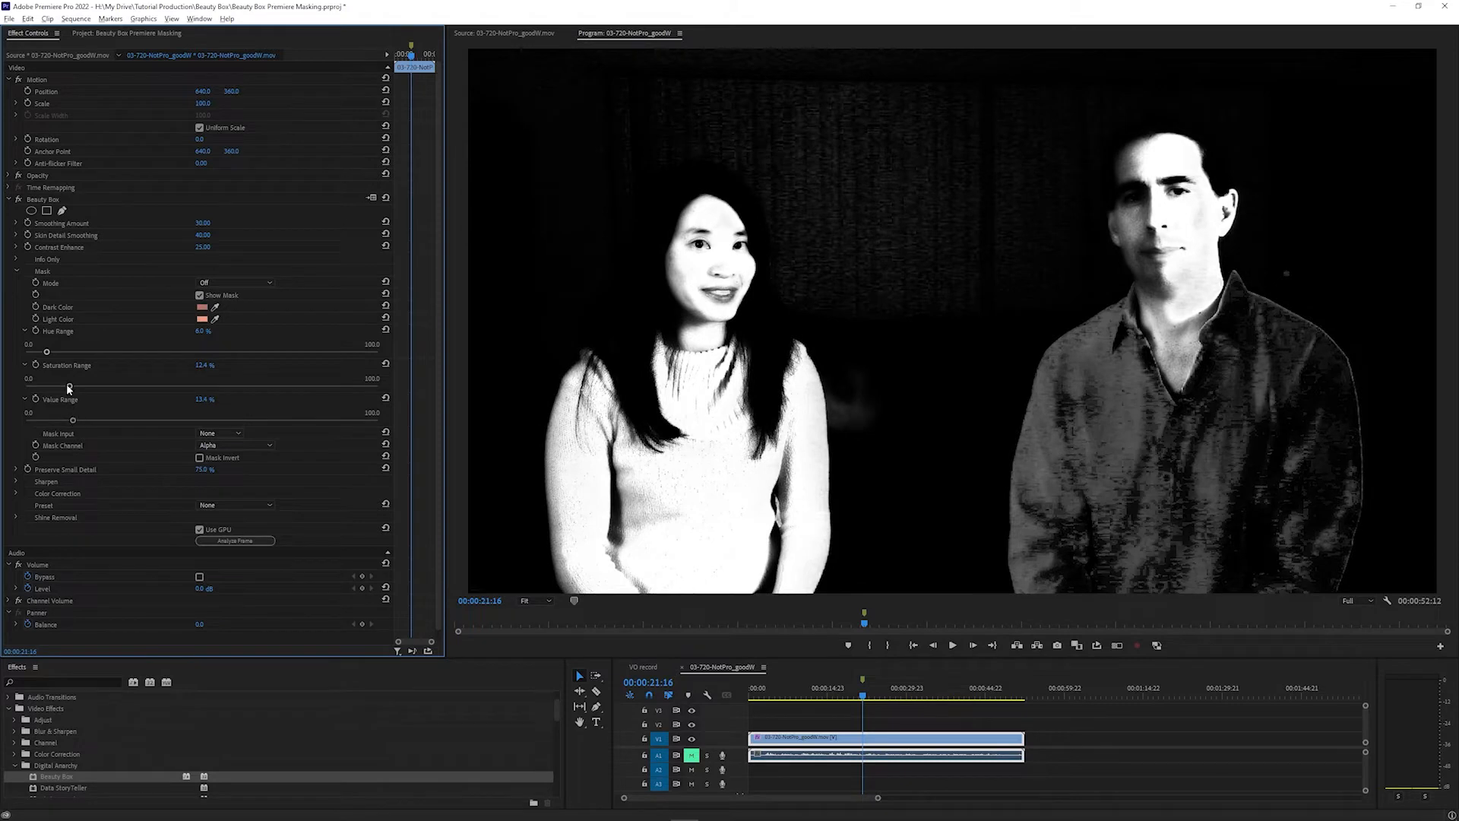
pyautogui.moveTo(73, 389); pyautogui.dragTo(59, 389)
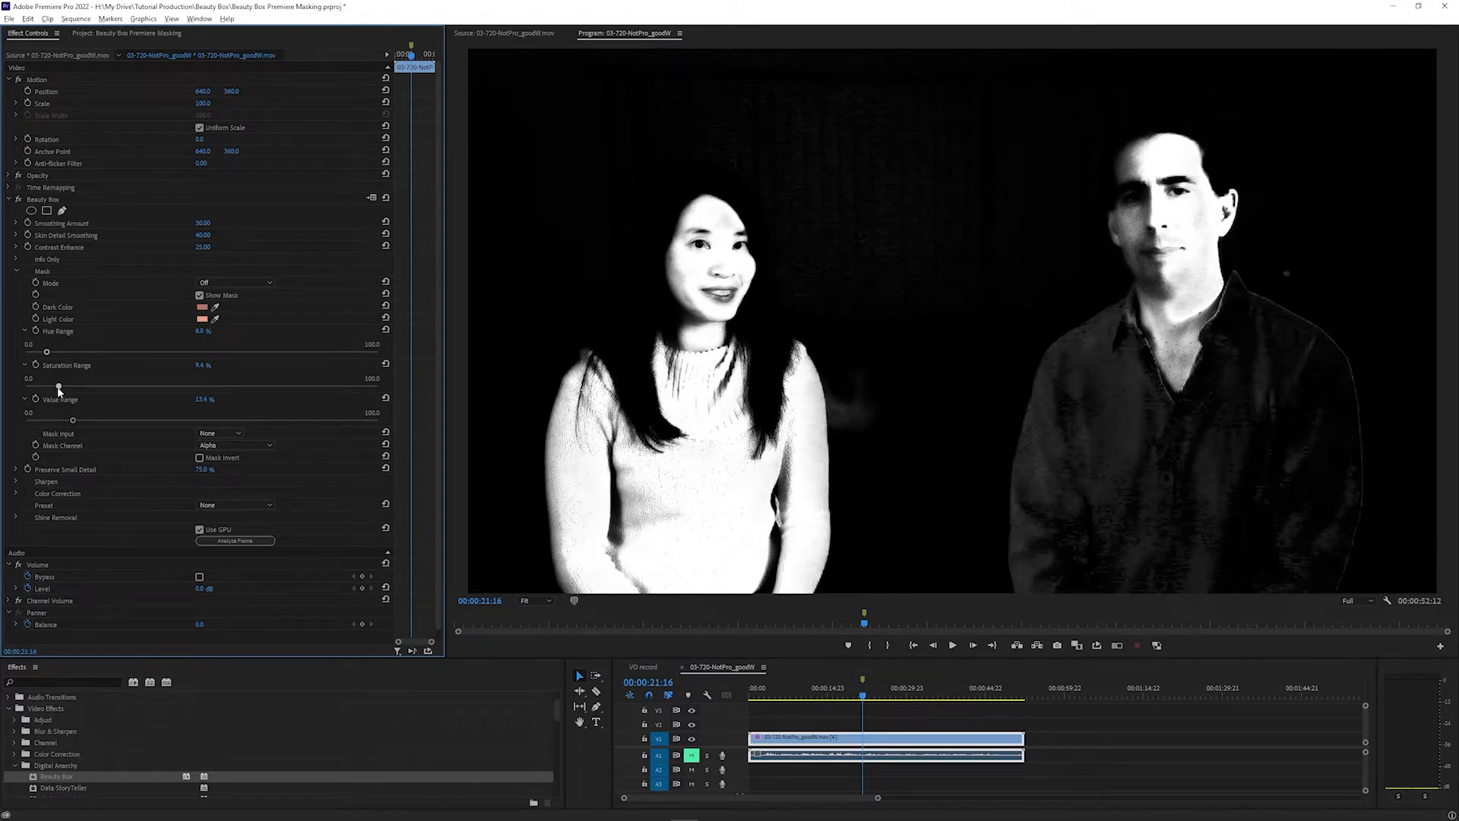
pyautogui.moveTo(59, 388); pyautogui.dragTo(64, 388)
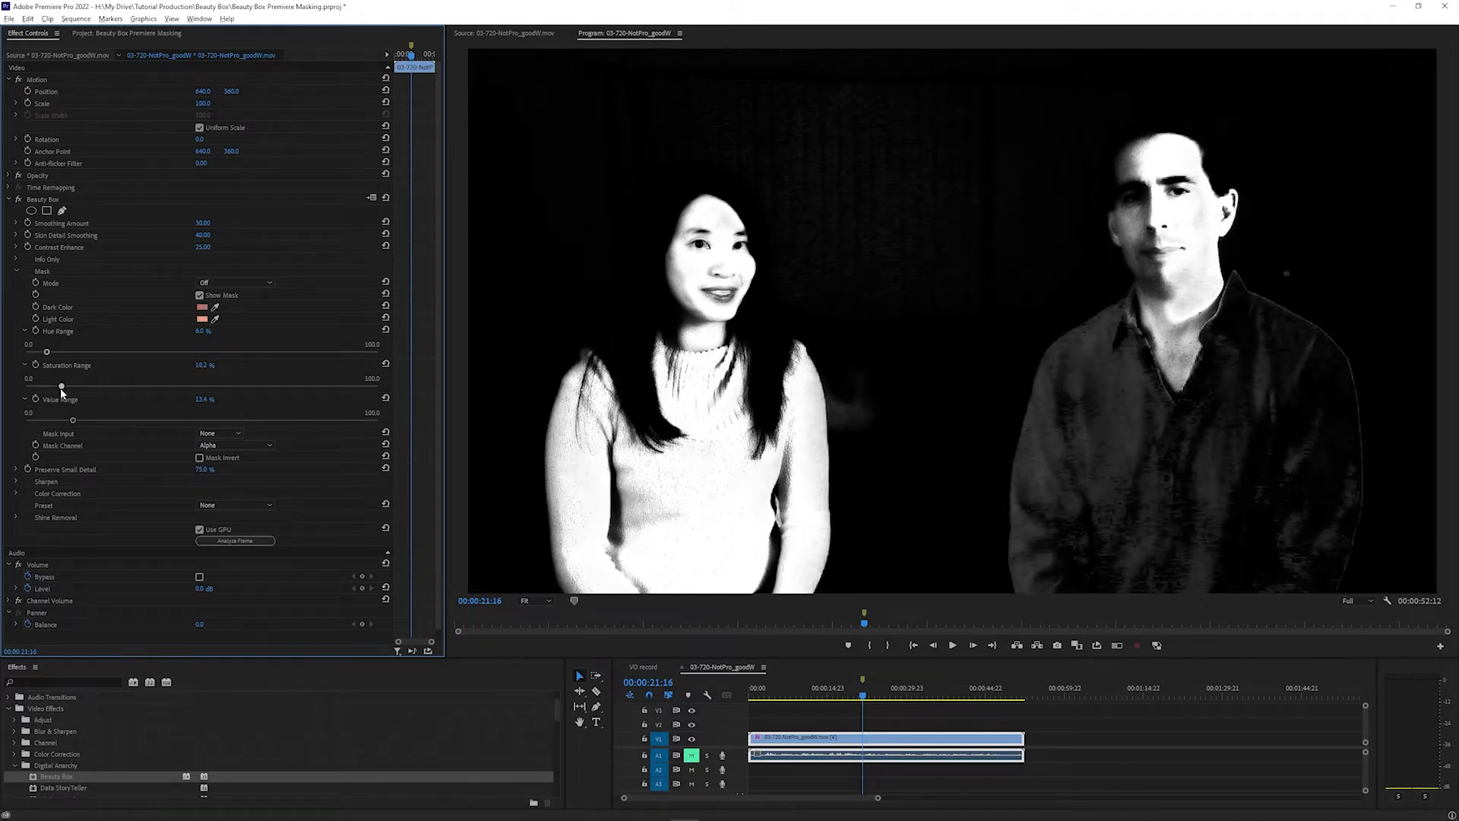
pyautogui.moveTo(63, 385); pyautogui.dragTo(61, 385)
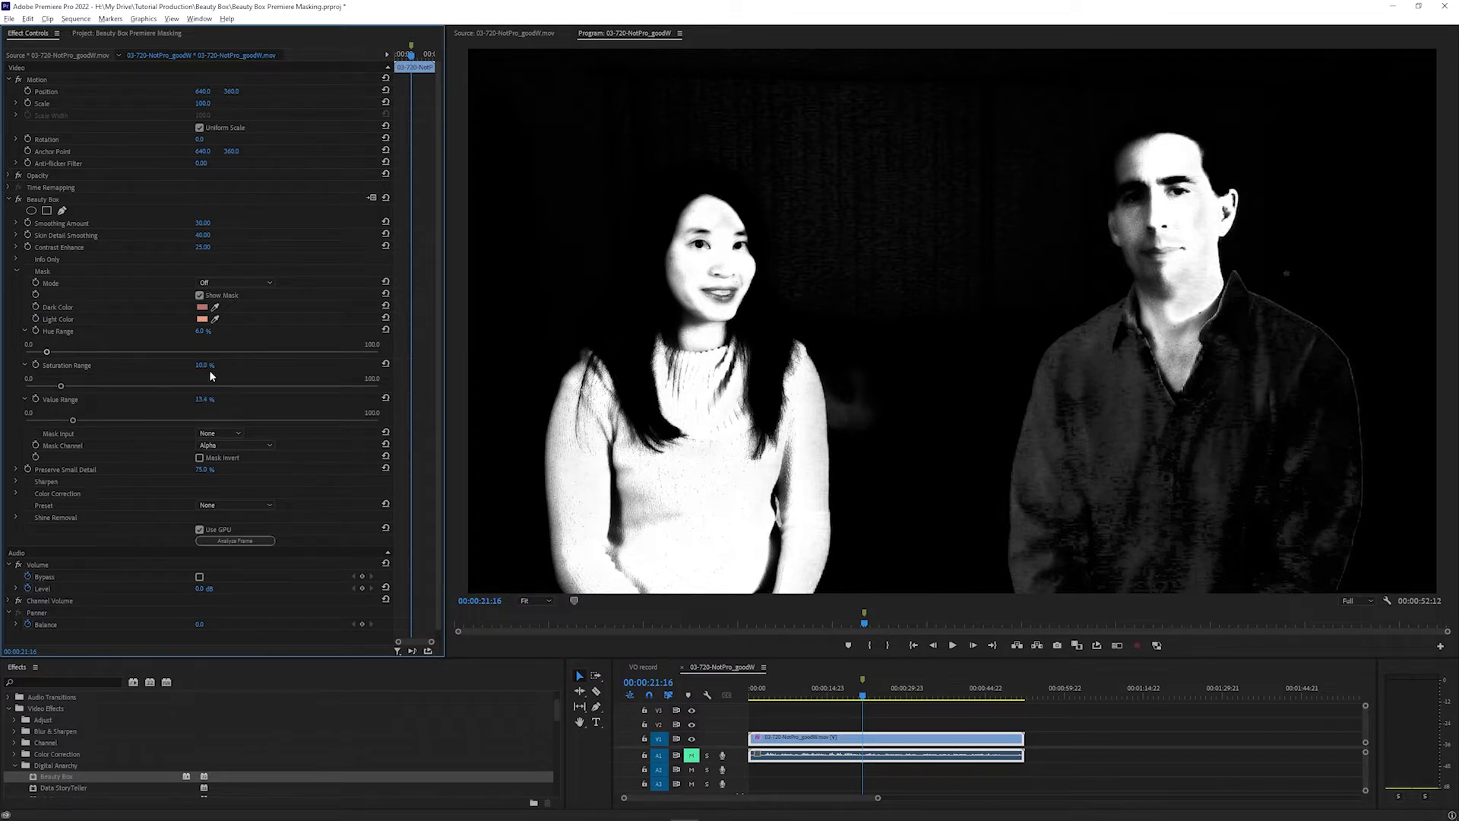
pyautogui.moveTo(205, 376)
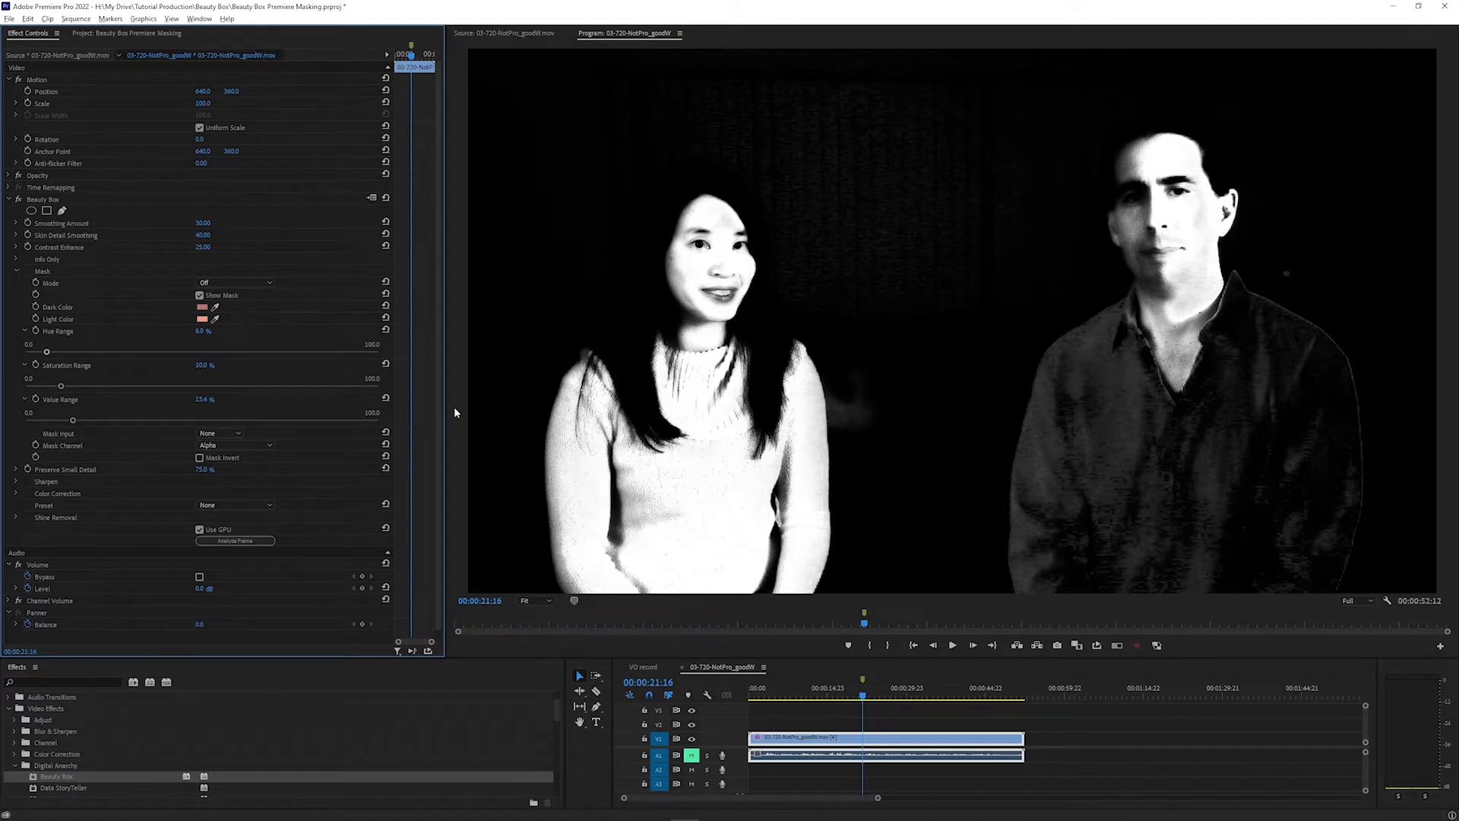
pyautogui.moveTo(60, 202)
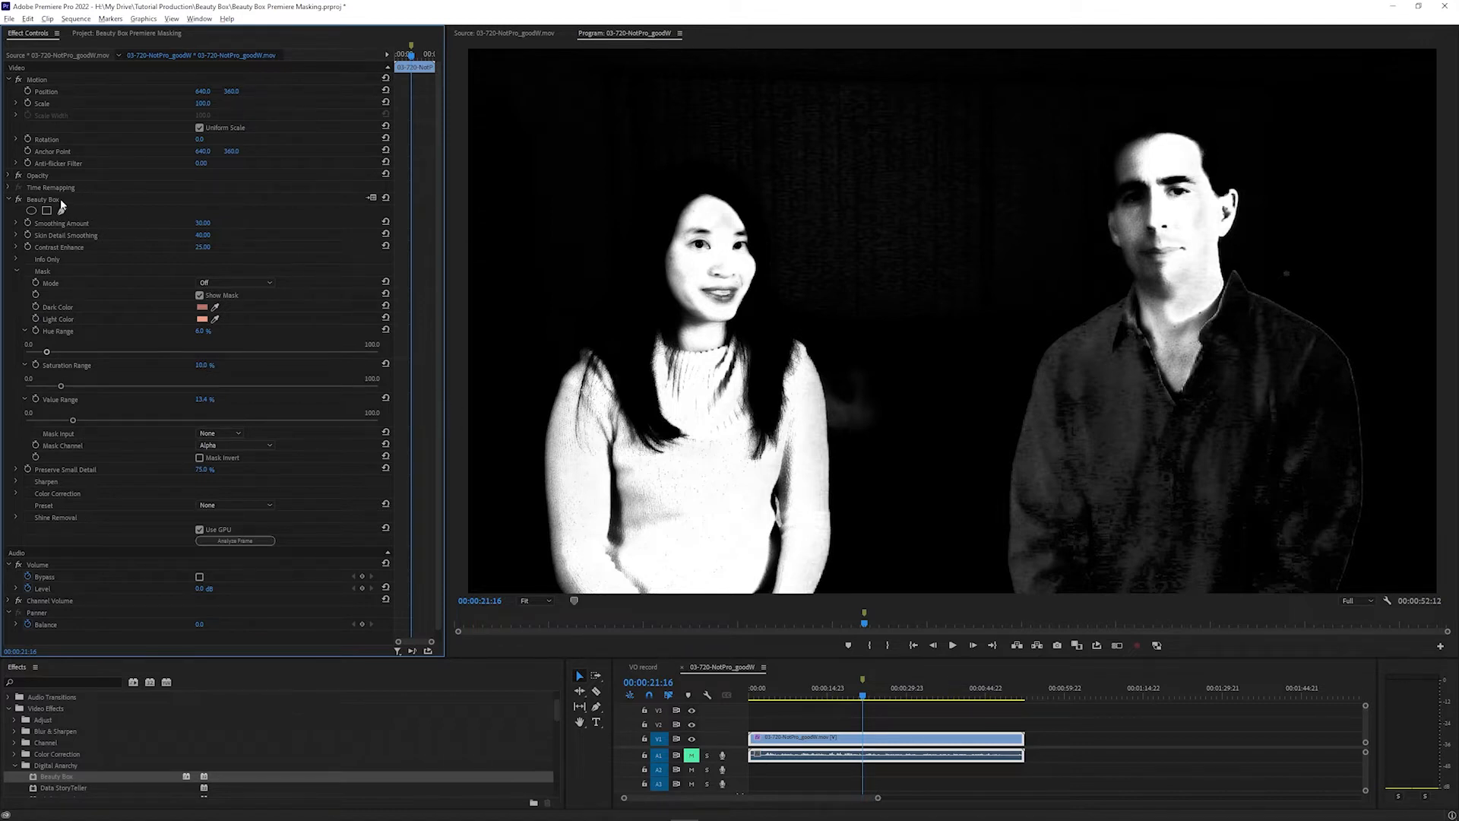
pyautogui.moveTo(32, 210)
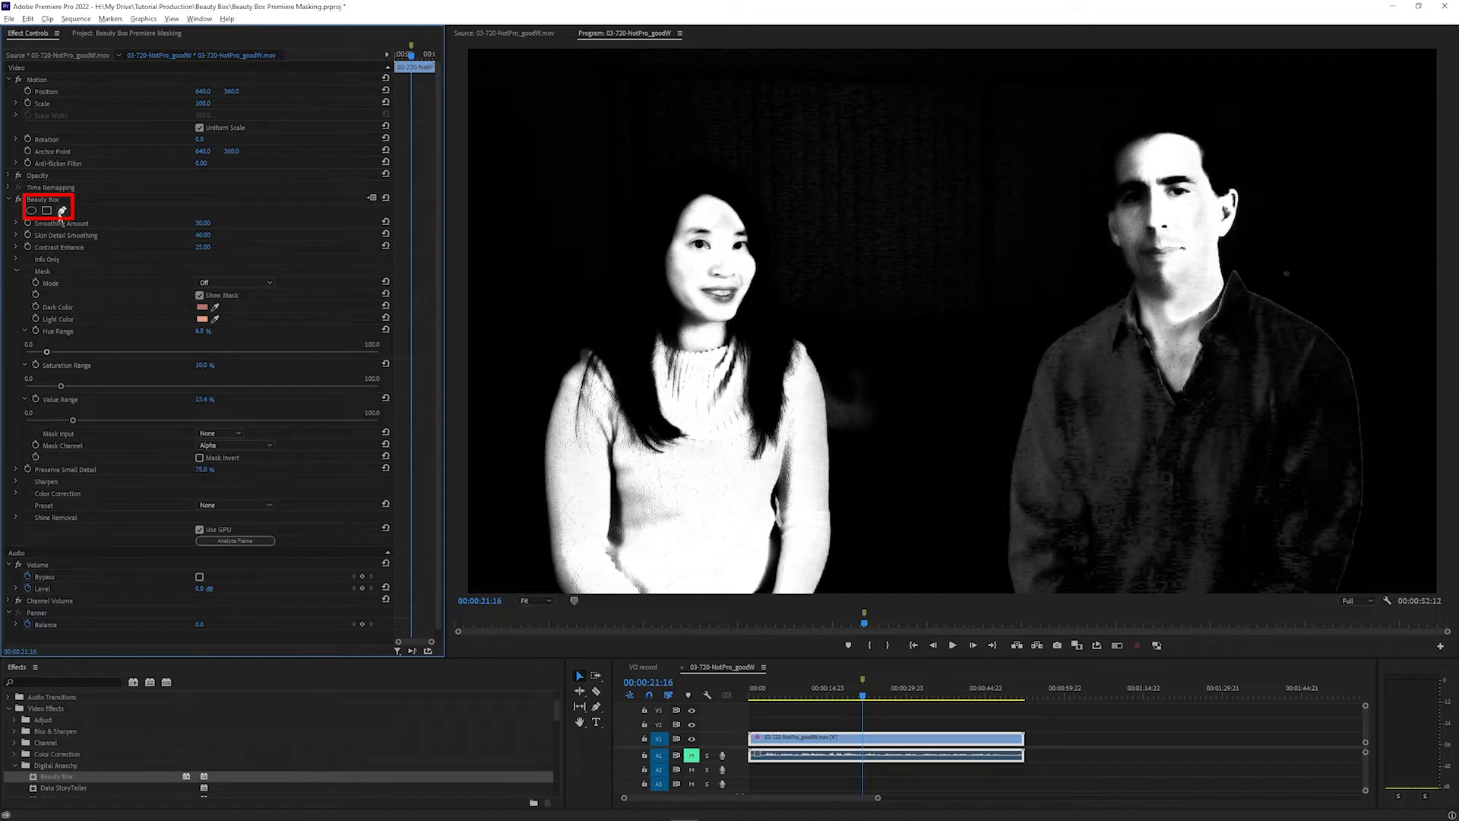
# Draw a closed polygon pen mask around the left woman in the Program Monitor.
pyautogui.click(31, 210)
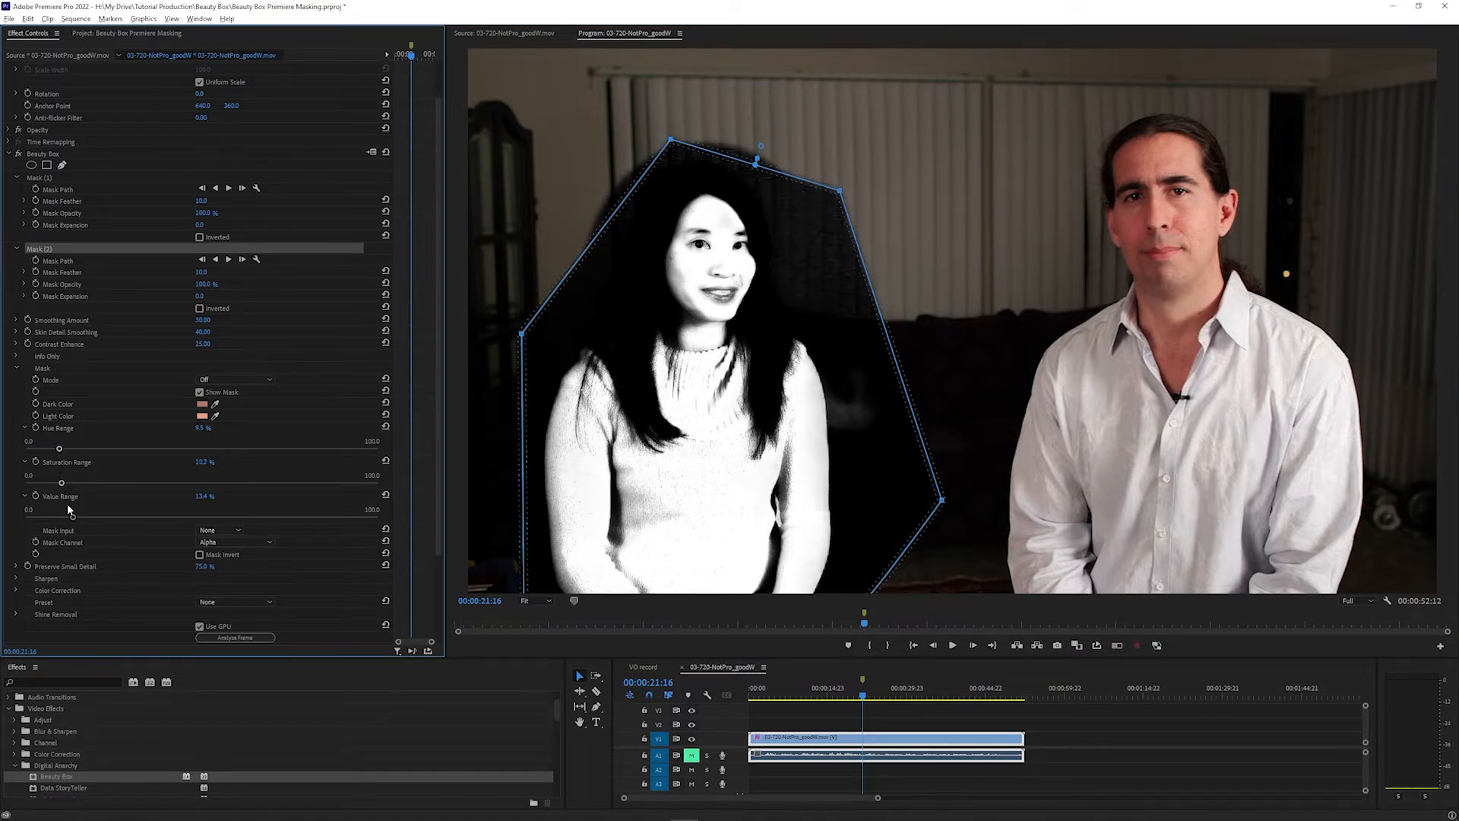
# Invert the first mask, add a polygon mask around the man's head and adjust Smoothing Amount.
pyautogui.moveTo(61, 517); pyautogui.dragTo(66, 517)
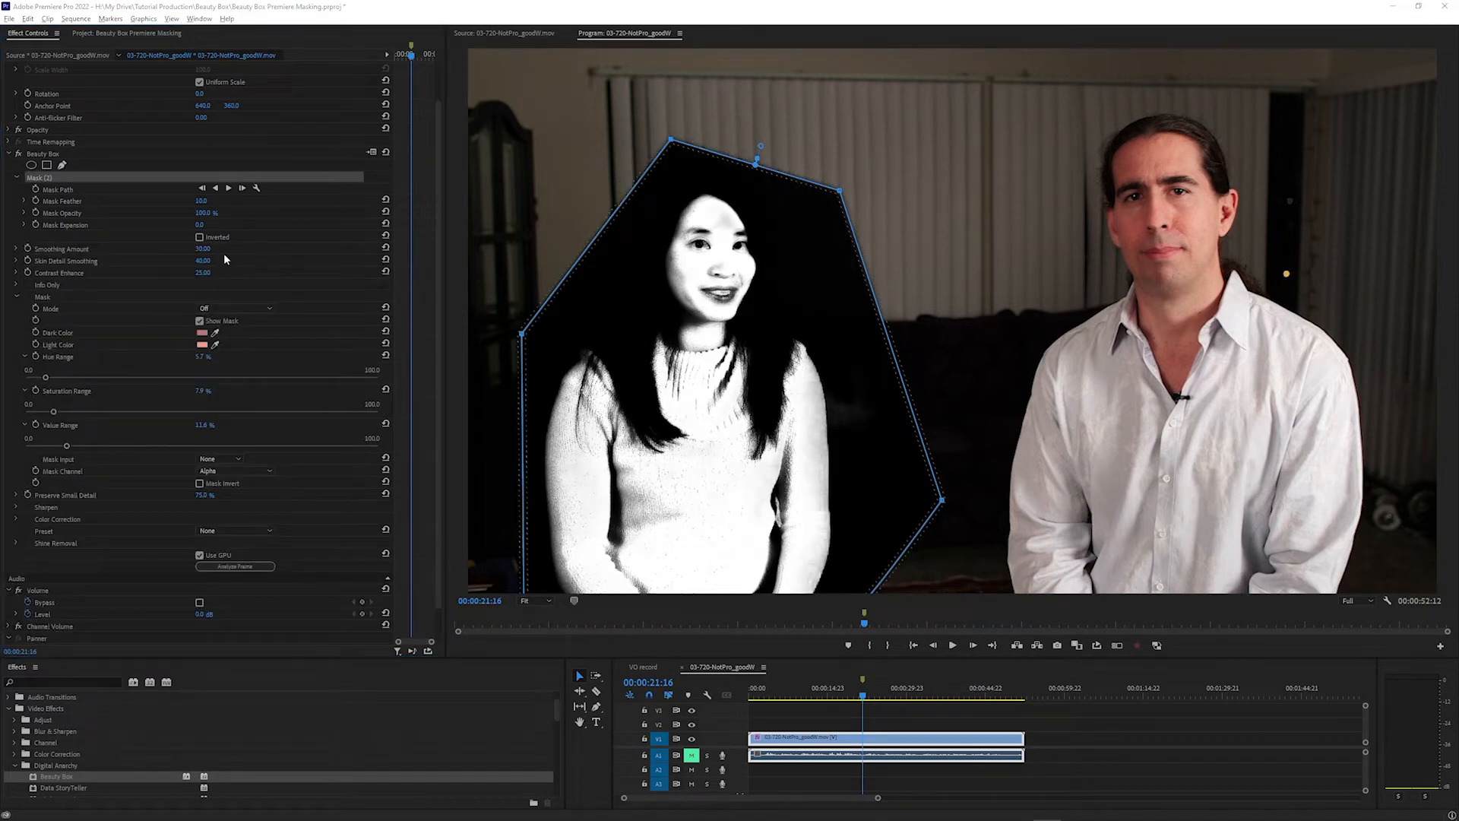
pyautogui.click(199, 237)
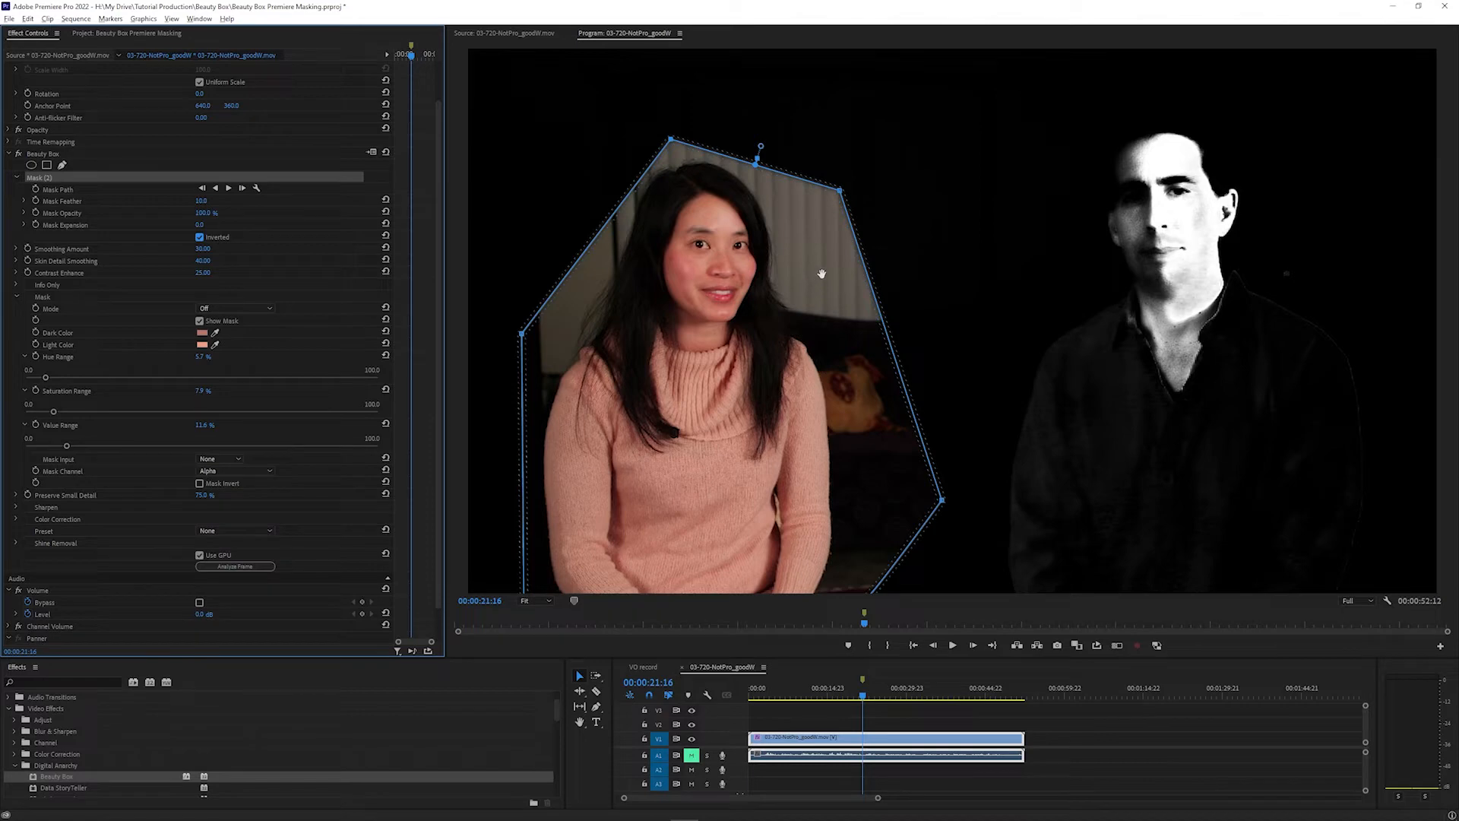
pyautogui.moveTo(822, 271)
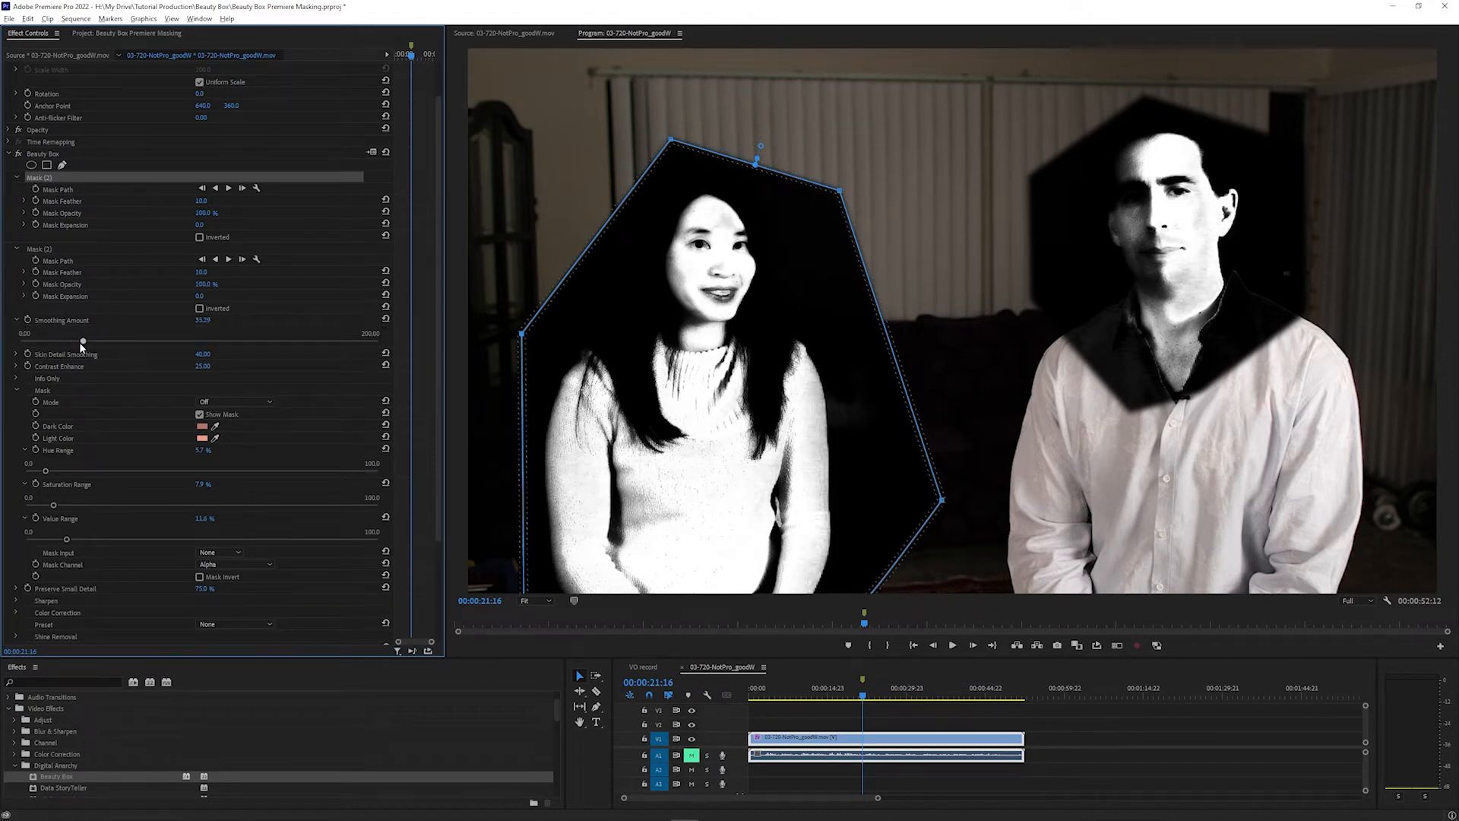
pyautogui.moveTo(82, 340); pyautogui.dragTo(66, 340)
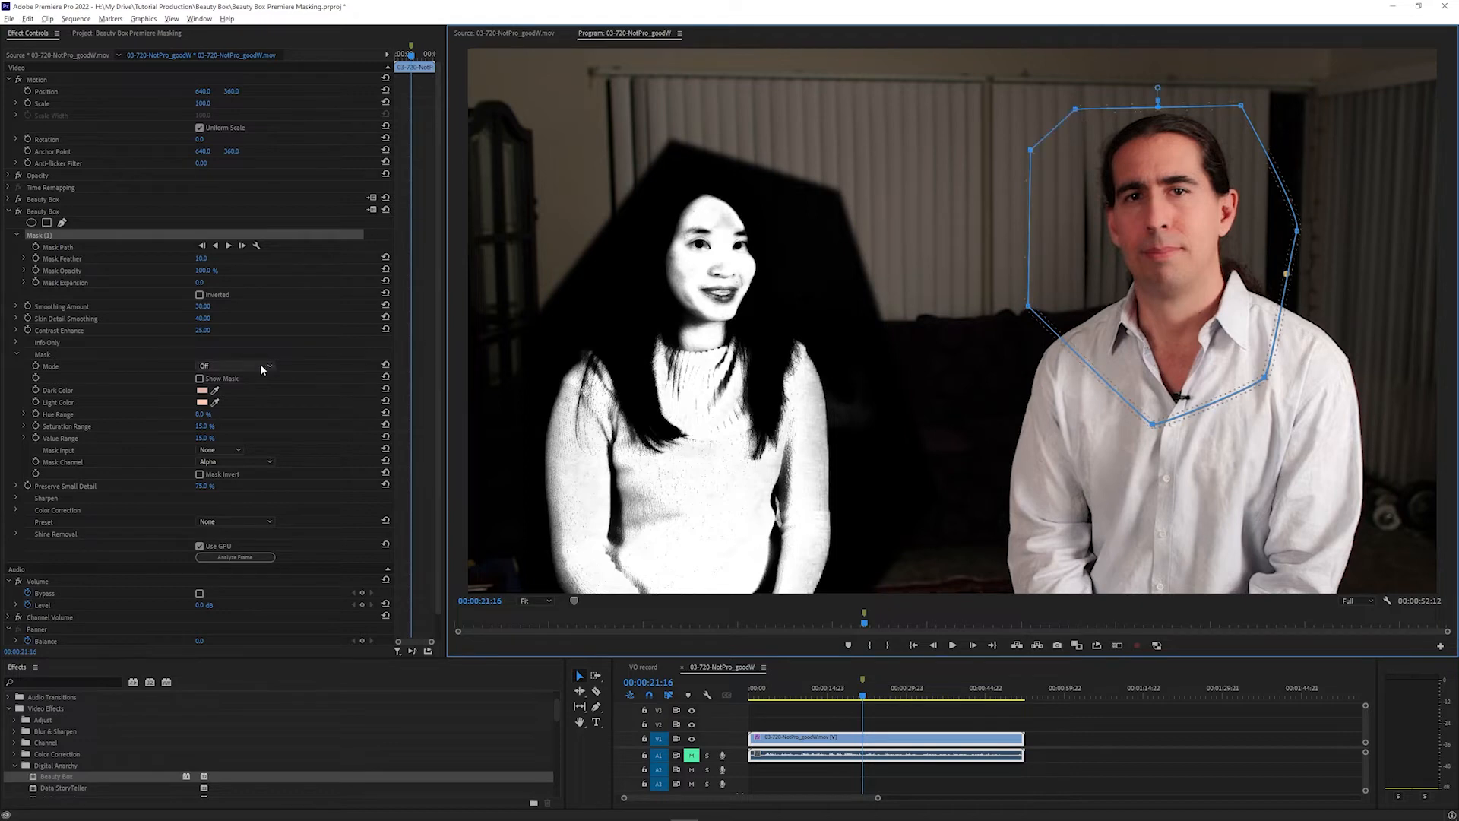
# Show the man's skin mask, Analyze Frame for skin tones and narrow the Hue Range sliders.
pyautogui.click(198, 379)
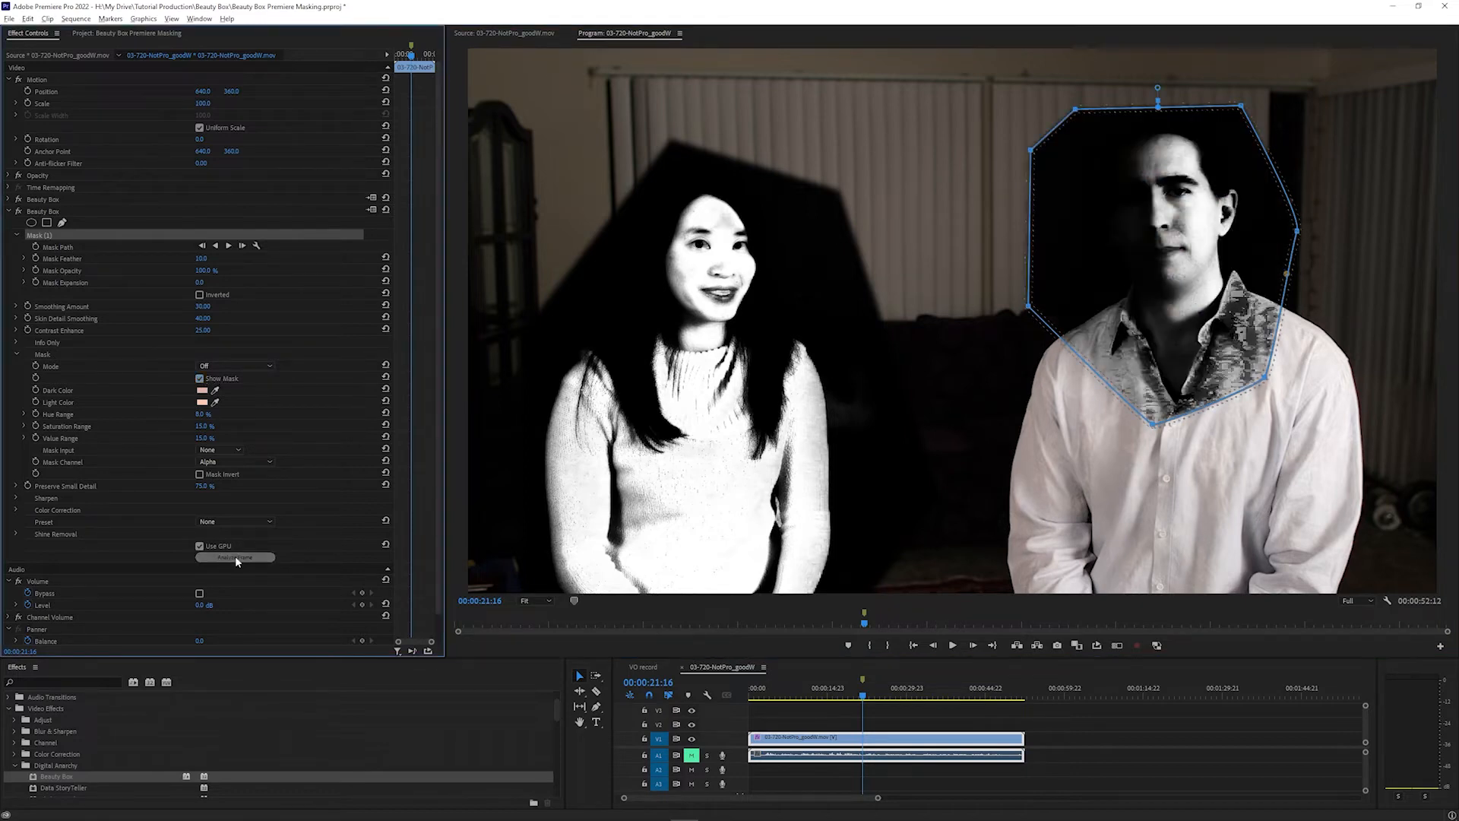
pyautogui.click(23, 414)
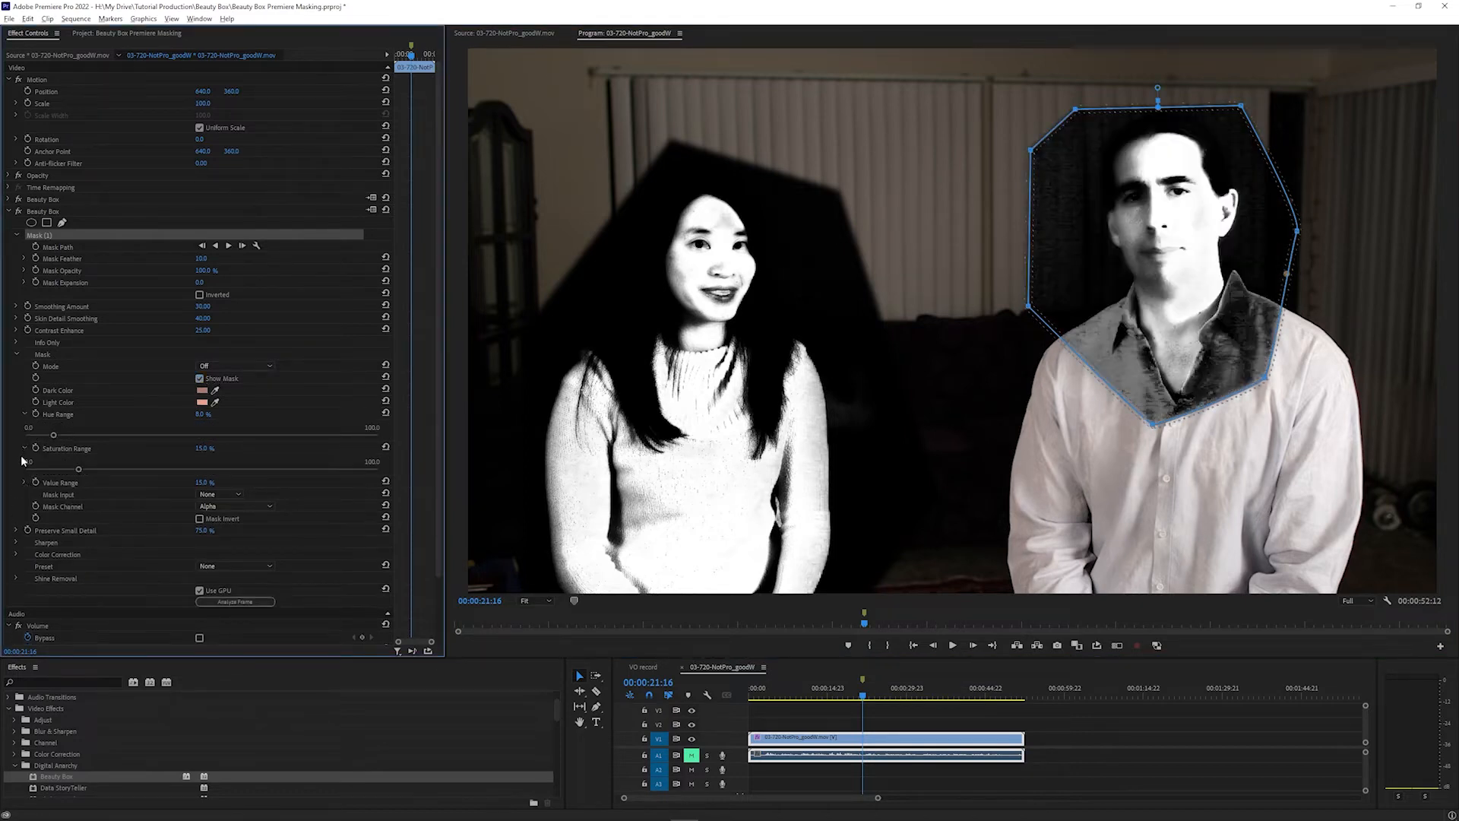
pyautogui.moveTo(53, 434); pyautogui.dragTo(37, 434)
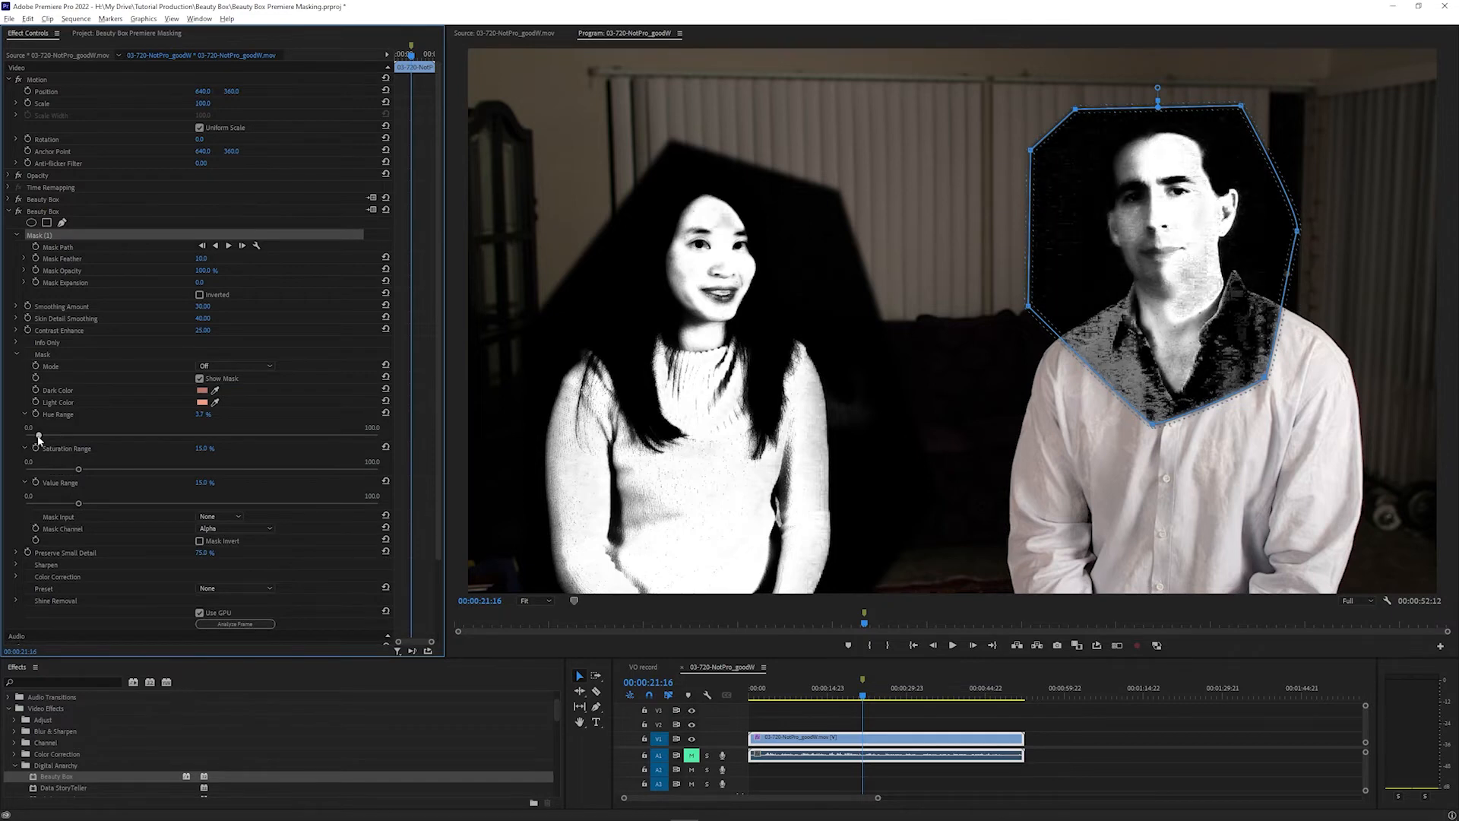
pyautogui.moveTo(77, 461); pyautogui.dragTo(61, 466)
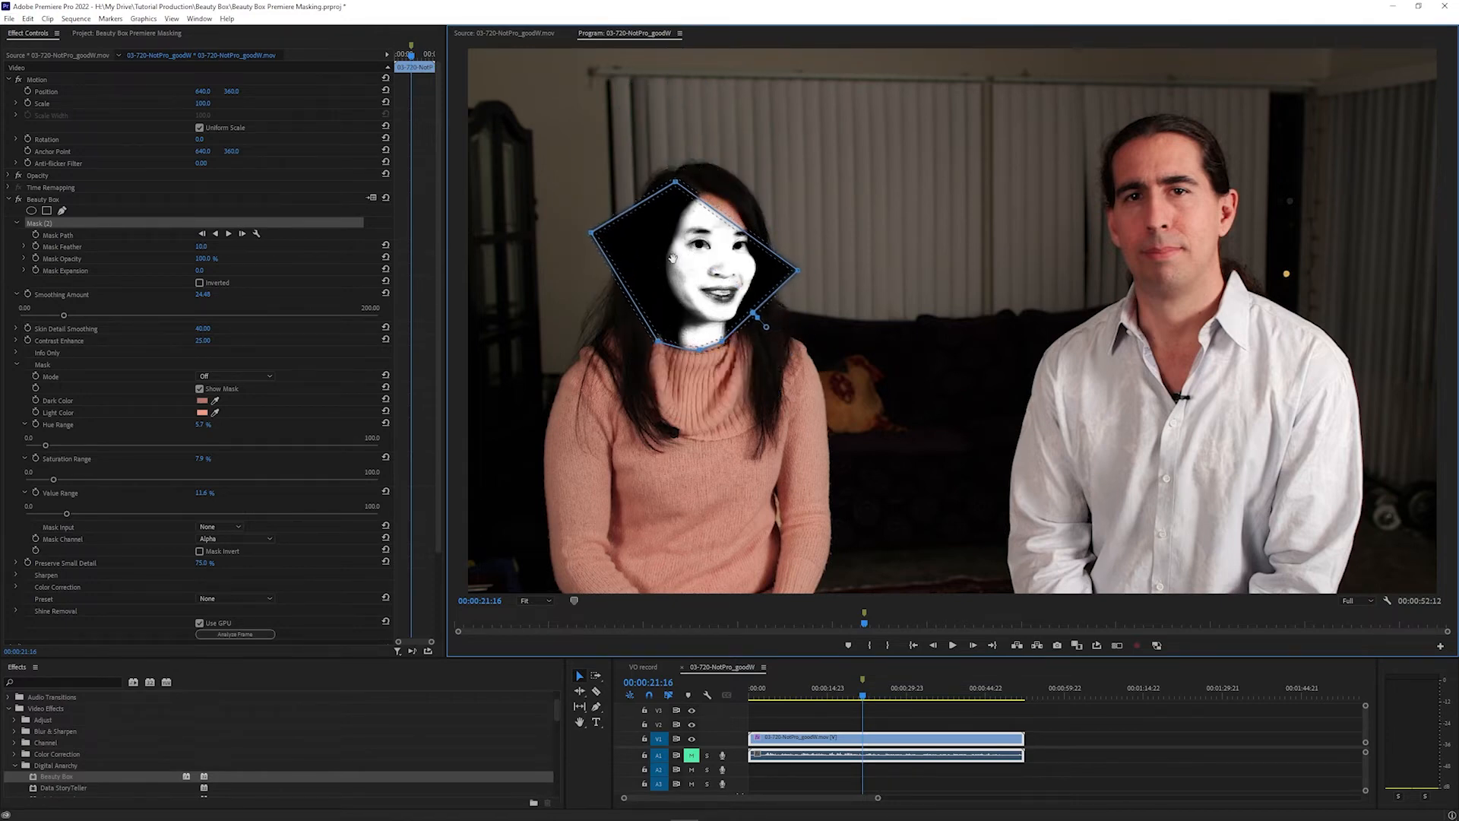
# Reshape the mask points tightly around the woman's face and move the playhead earlier in the clip.
pyautogui.moveTo(673, 181); pyautogui.dragTo(740, 179)
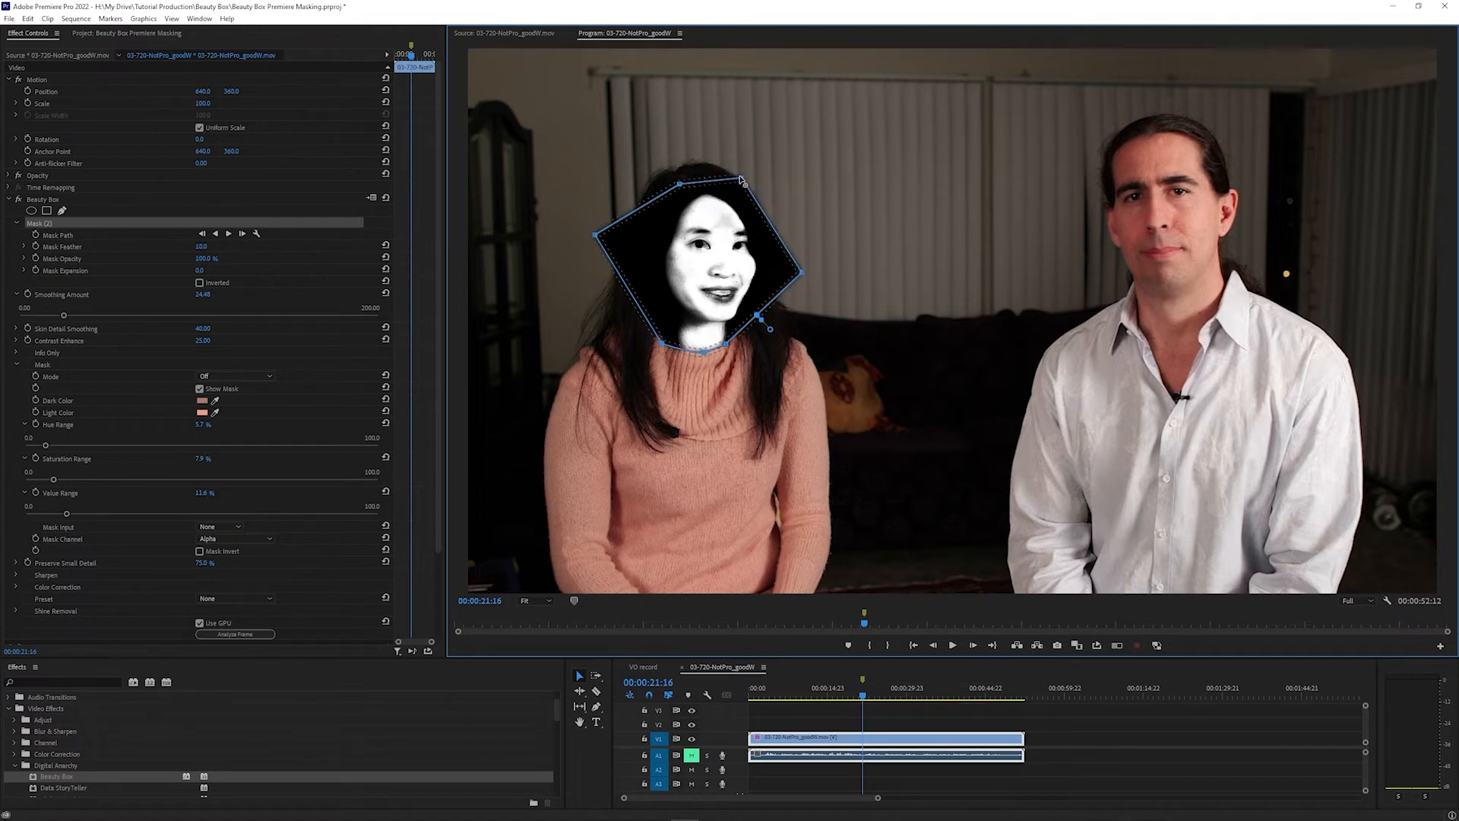
pyautogui.click(821, 696)
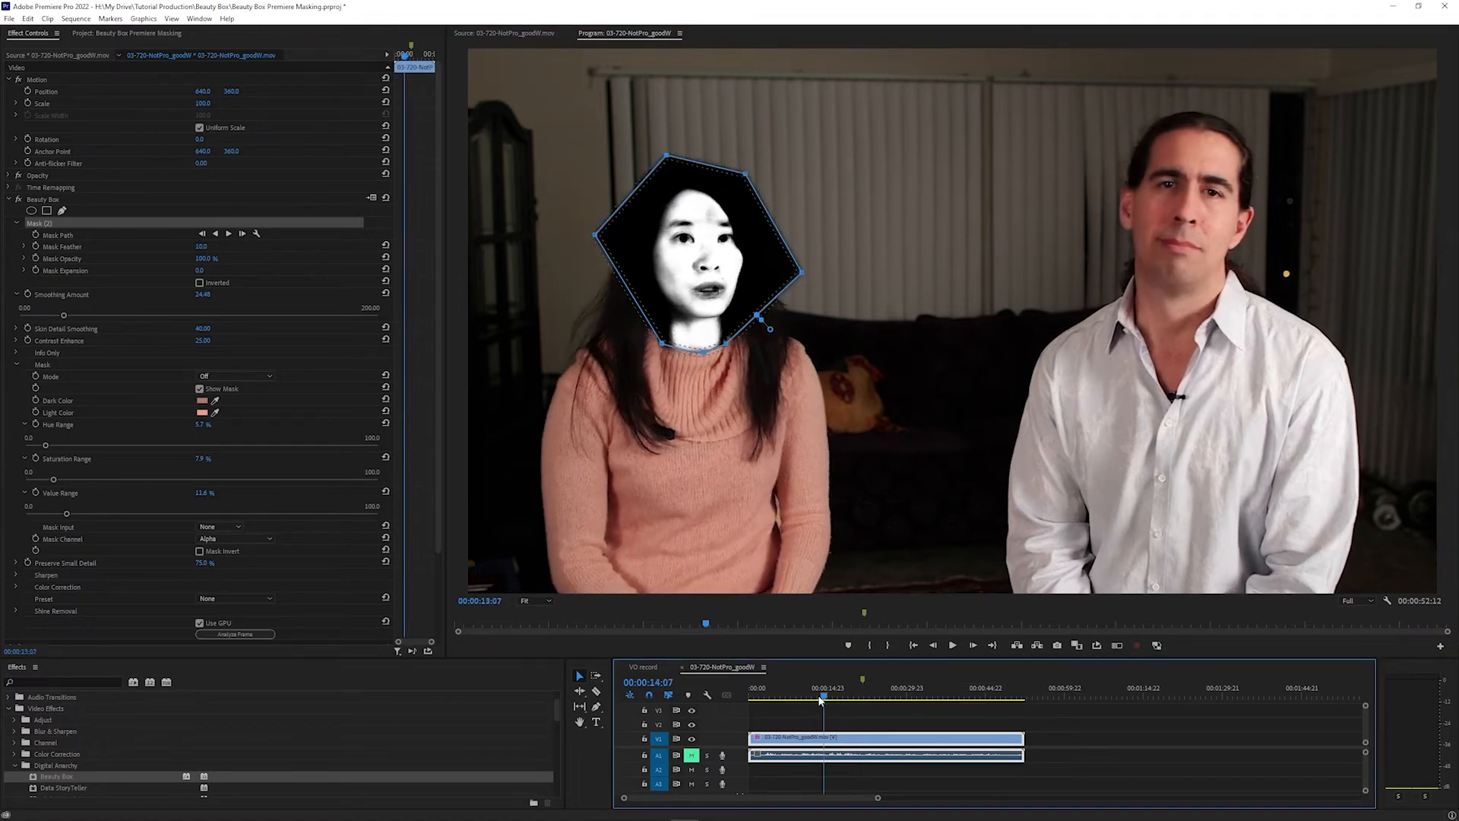
pyautogui.click(907, 697)
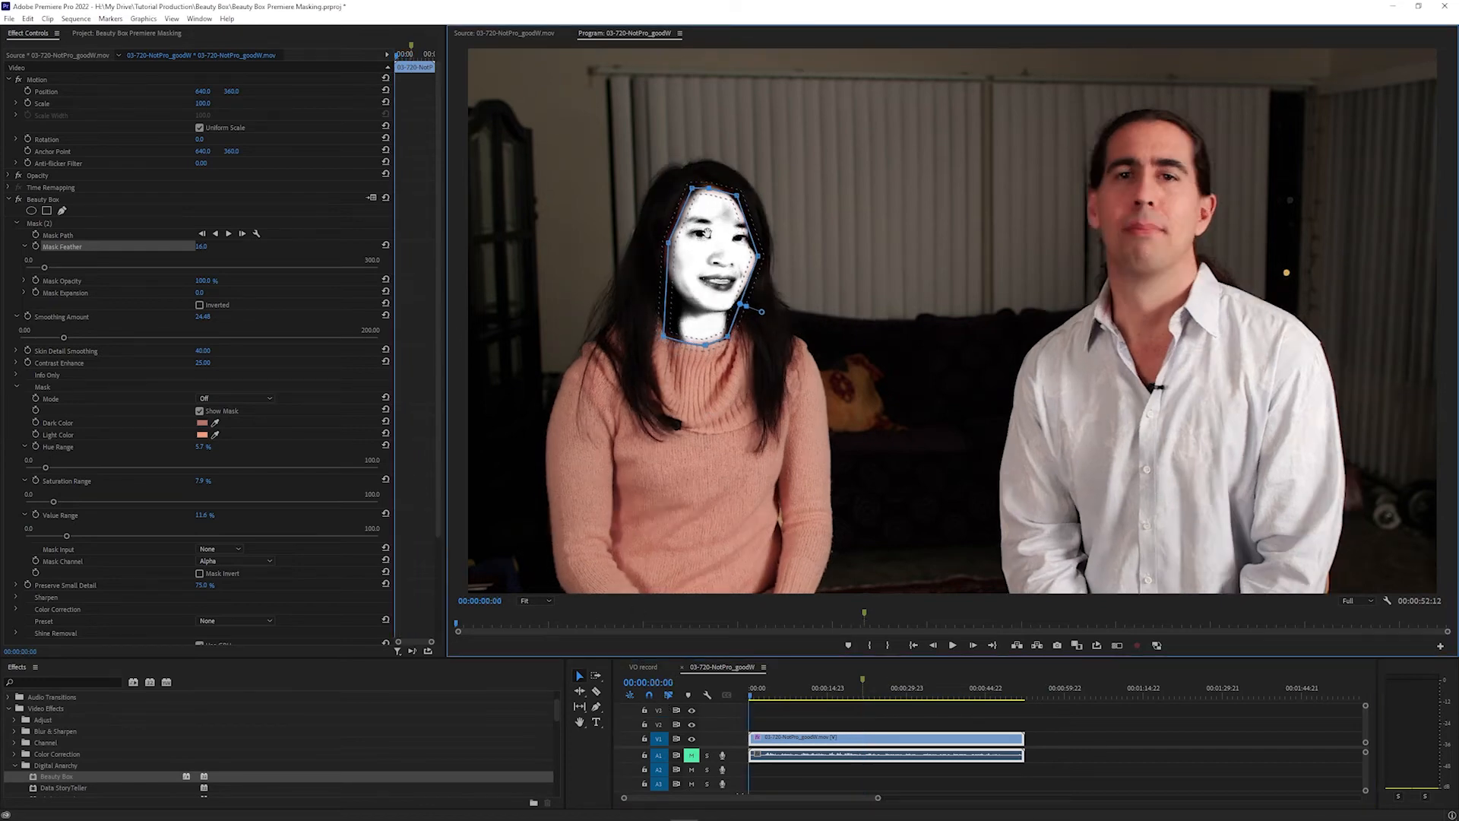
pyautogui.moveTo(228, 232)
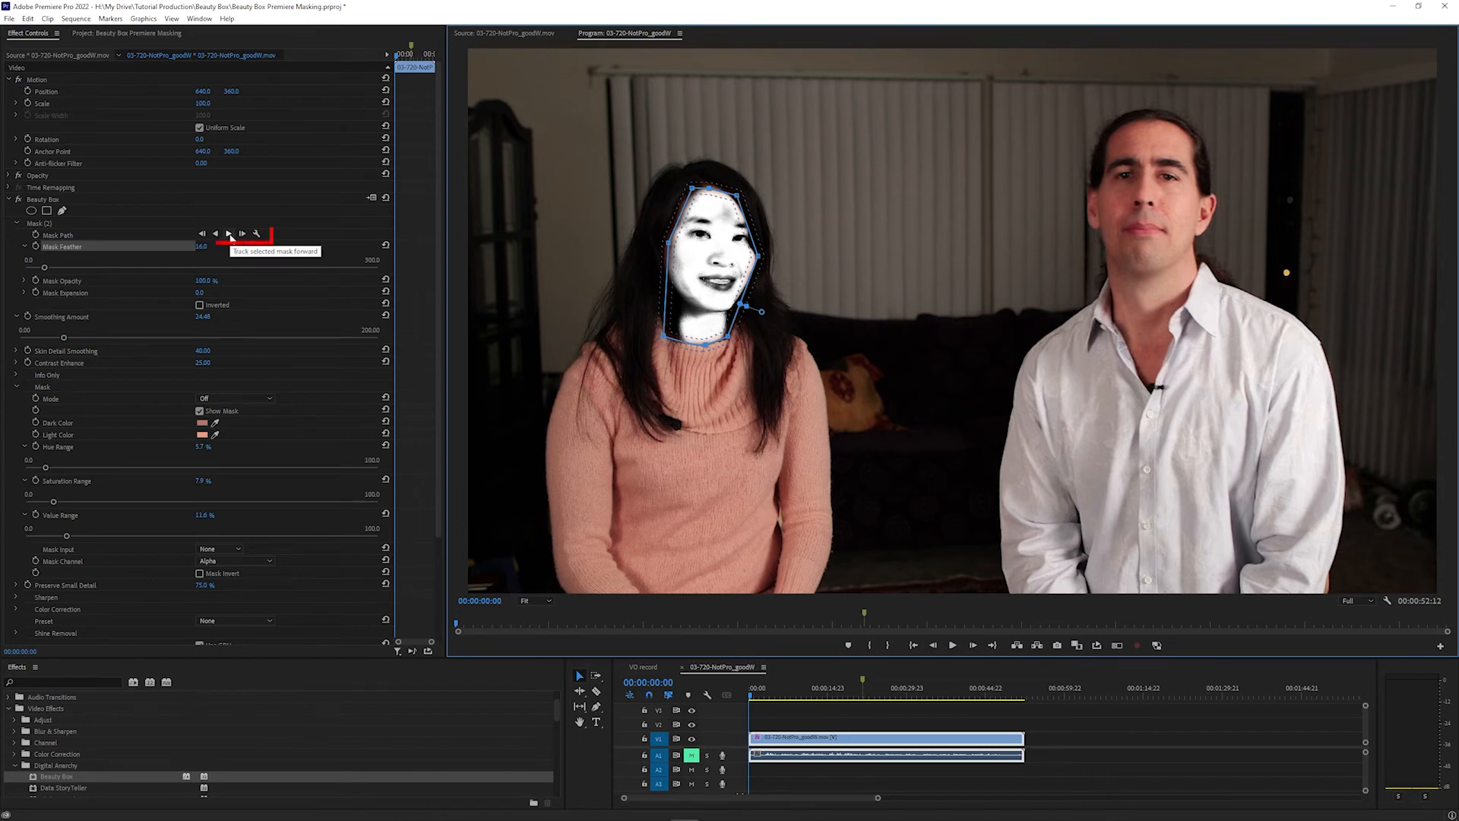
# Track the feathered face mask forward through the clip, then stop tracking.
pyautogui.click(228, 234)
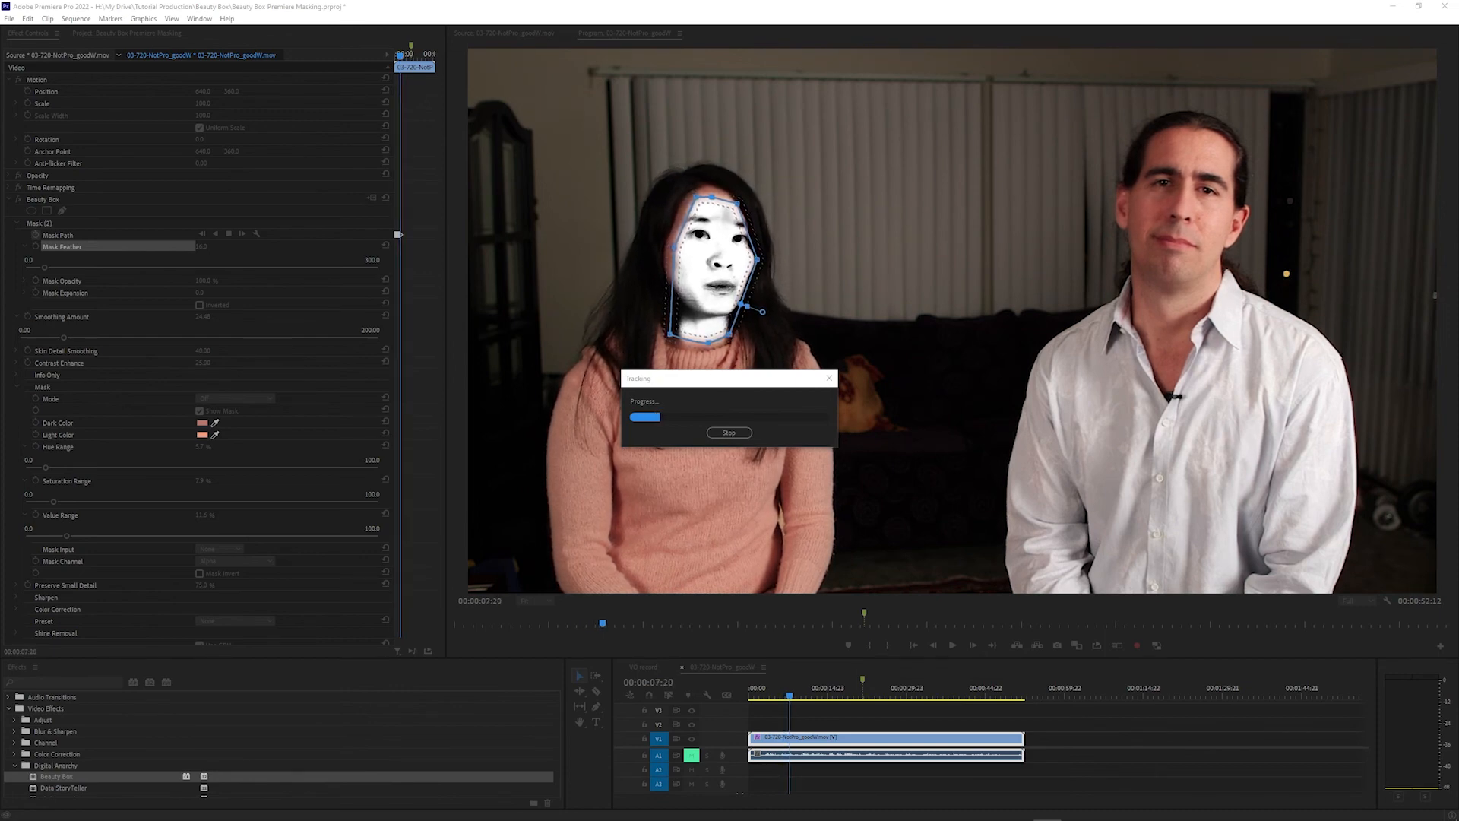
pyautogui.click(728, 431)
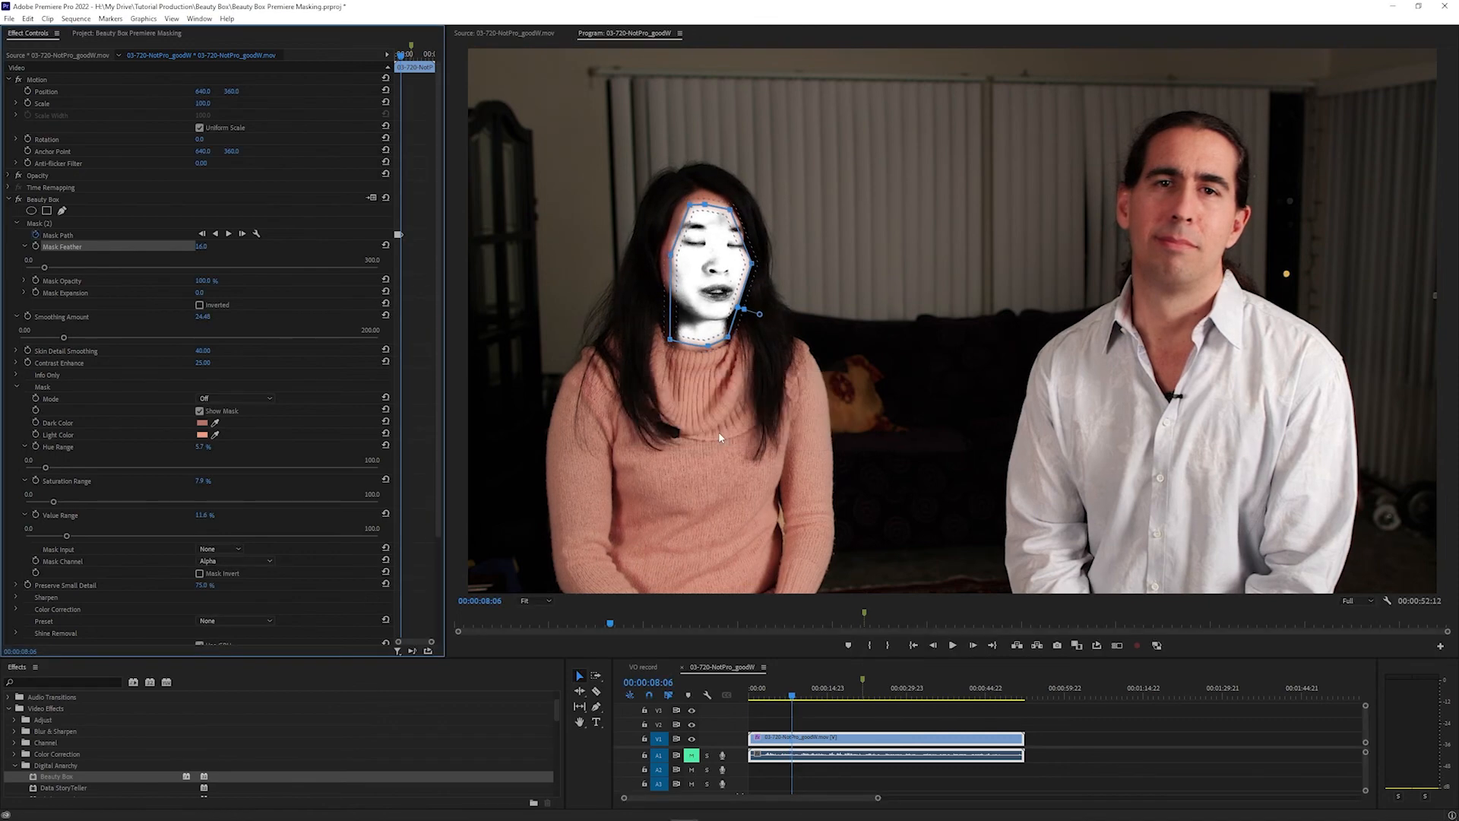
pyautogui.moveTo(316, 444)
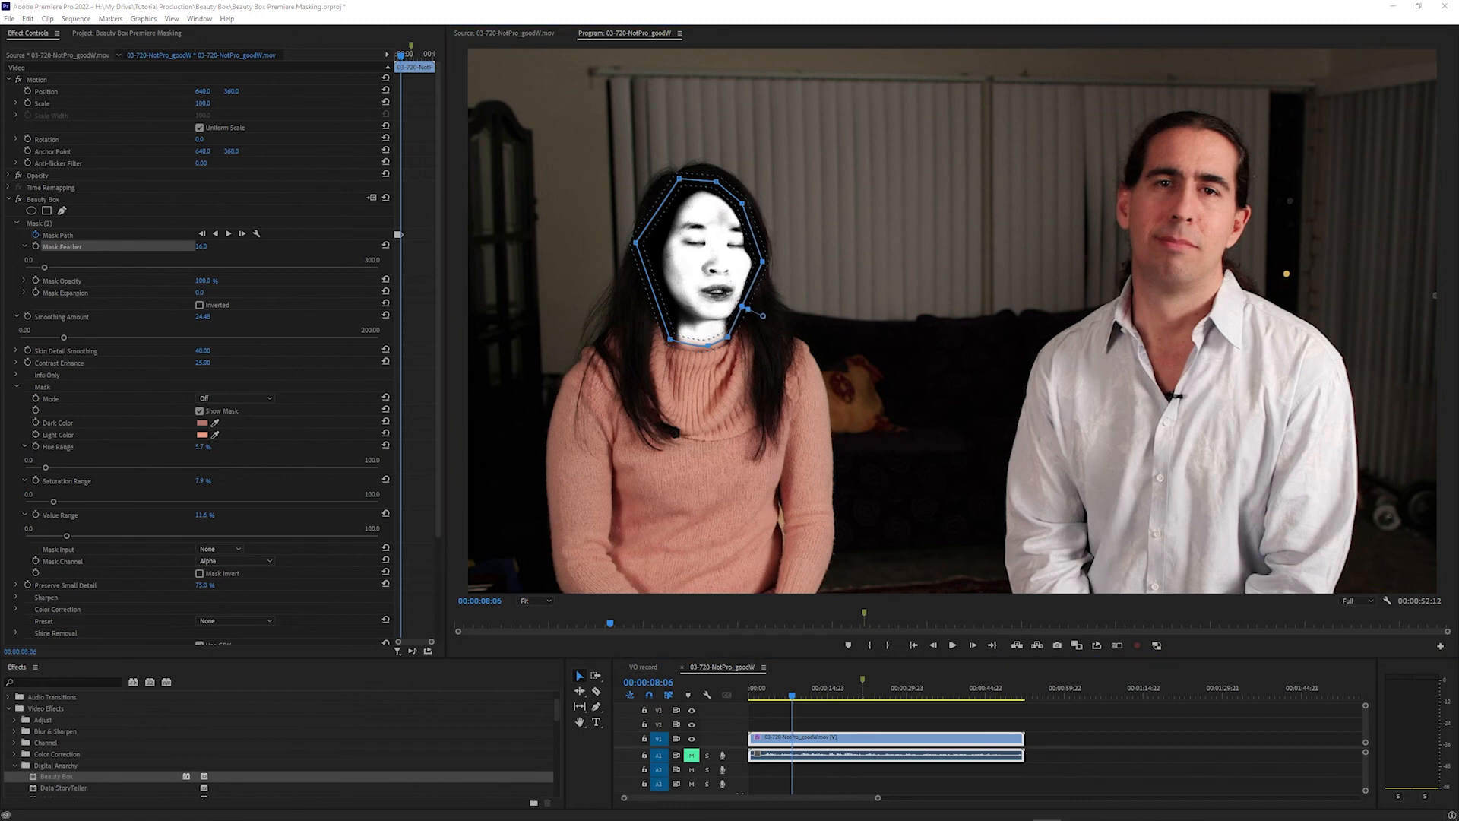
pyautogui.moveTo(654, 205)
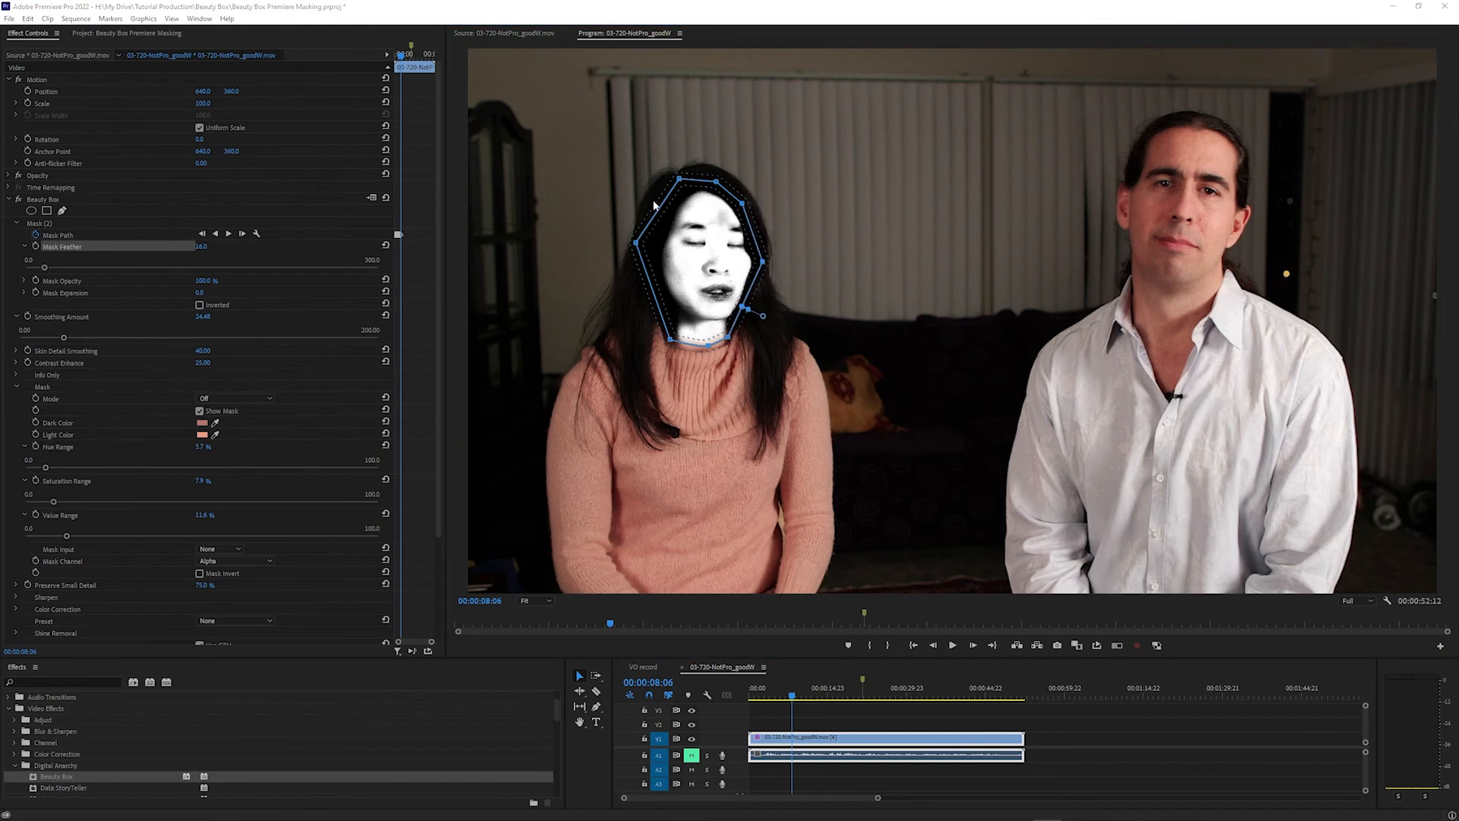